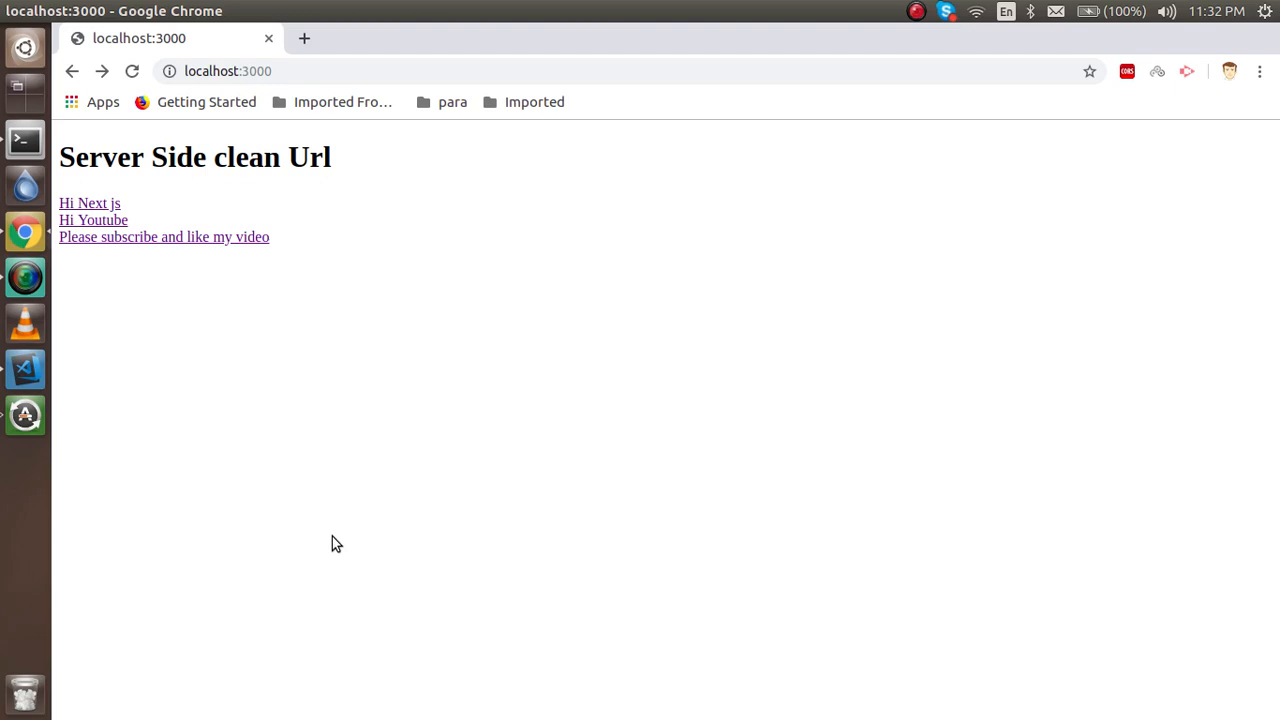
# Step: Check the Hi Next js post's clean URL fails on reload, then return home
pyautogui.click(88, 202)
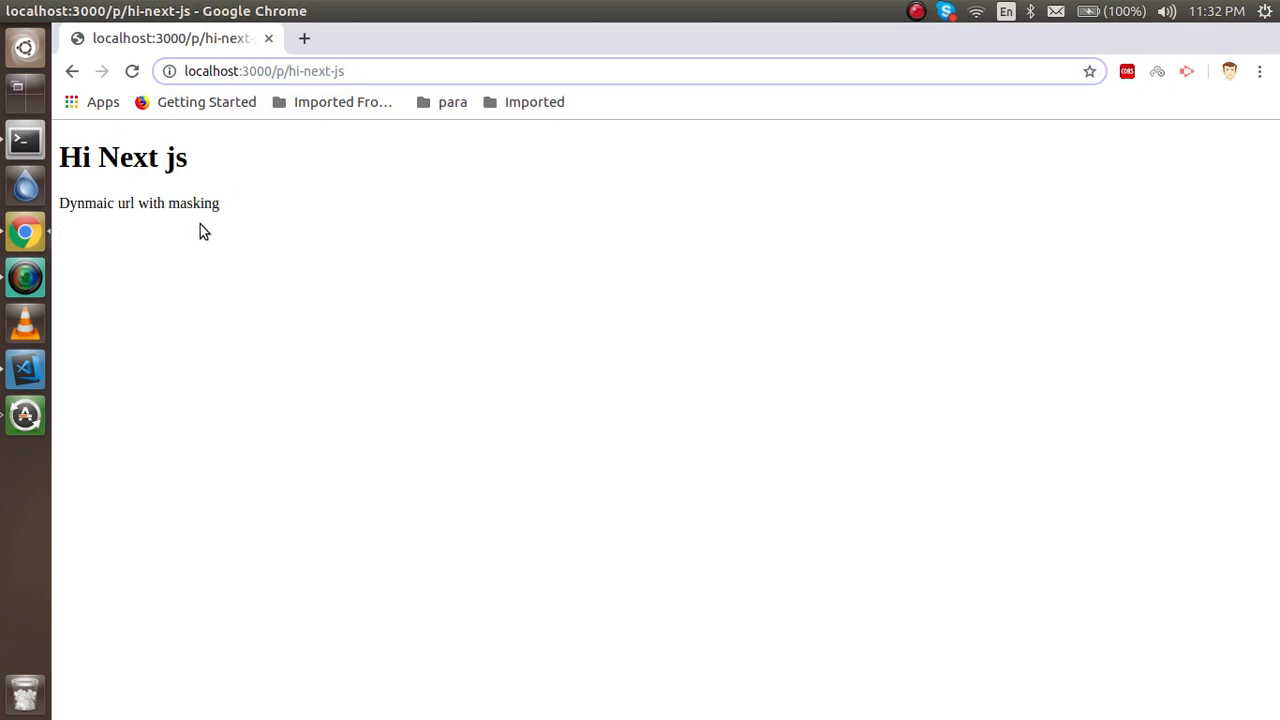
pyautogui.moveTo(132, 72)
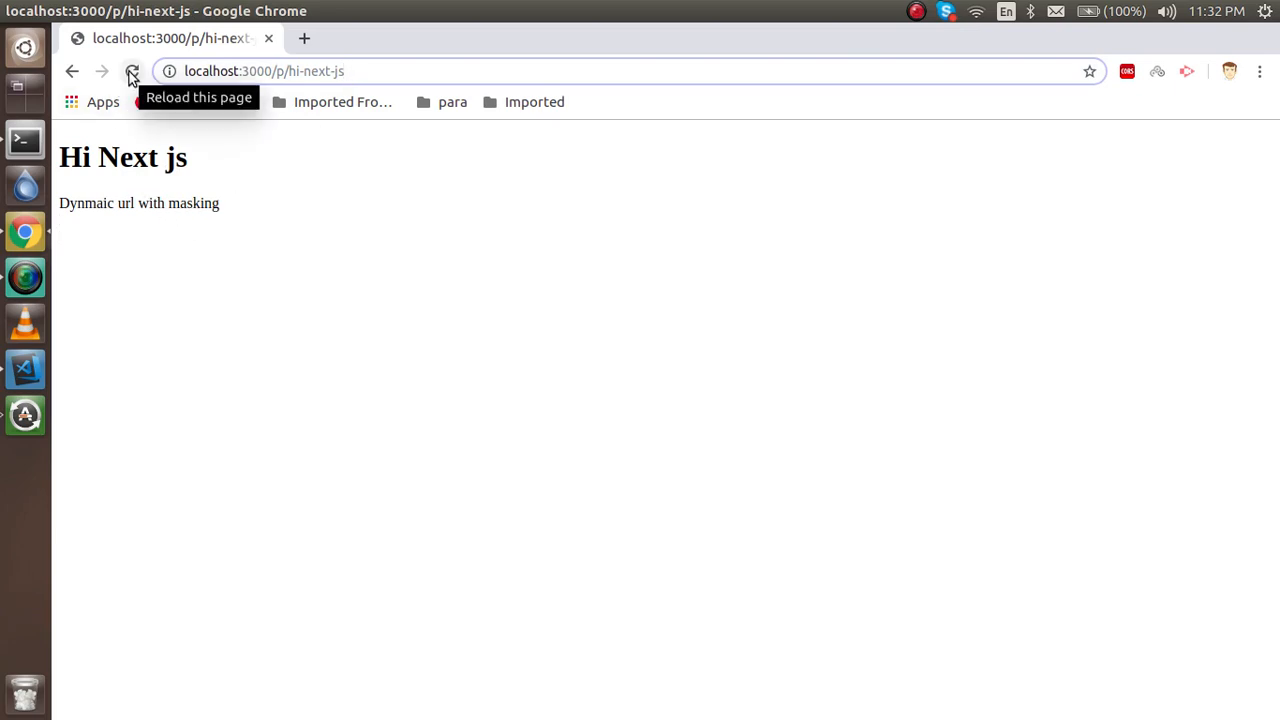
pyautogui.click(132, 72)
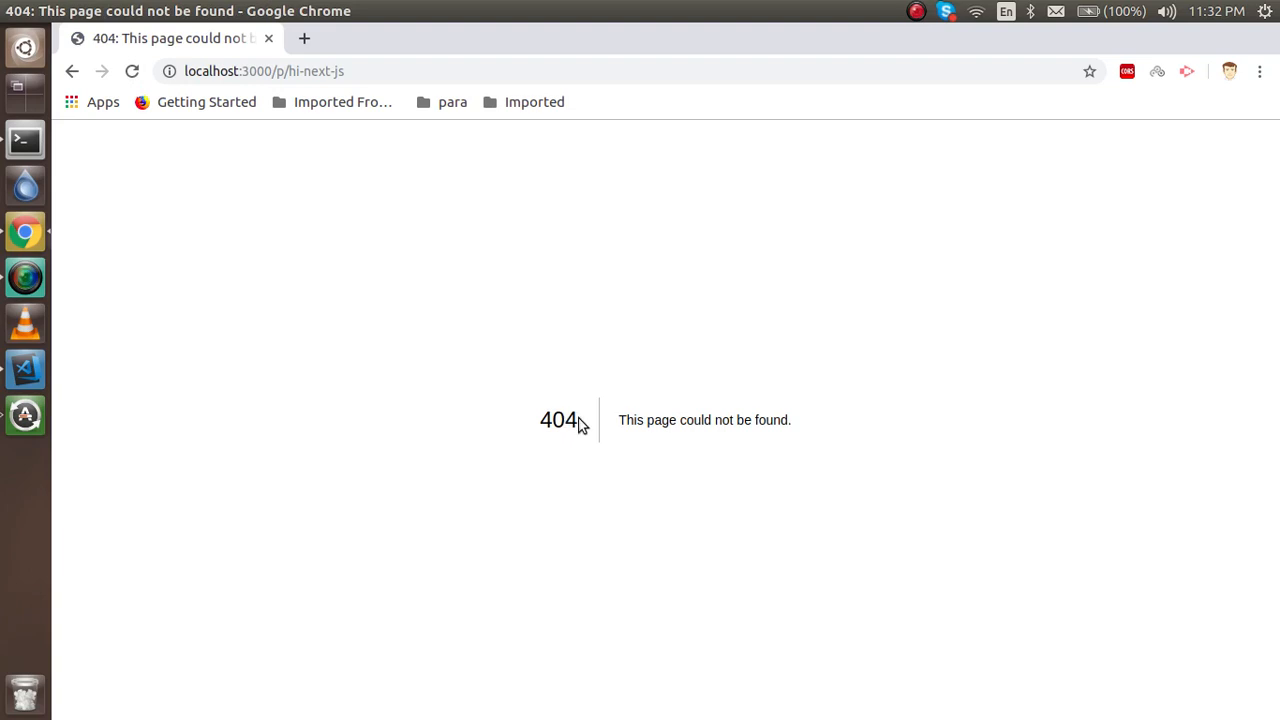
pyautogui.moveTo(350, 134)
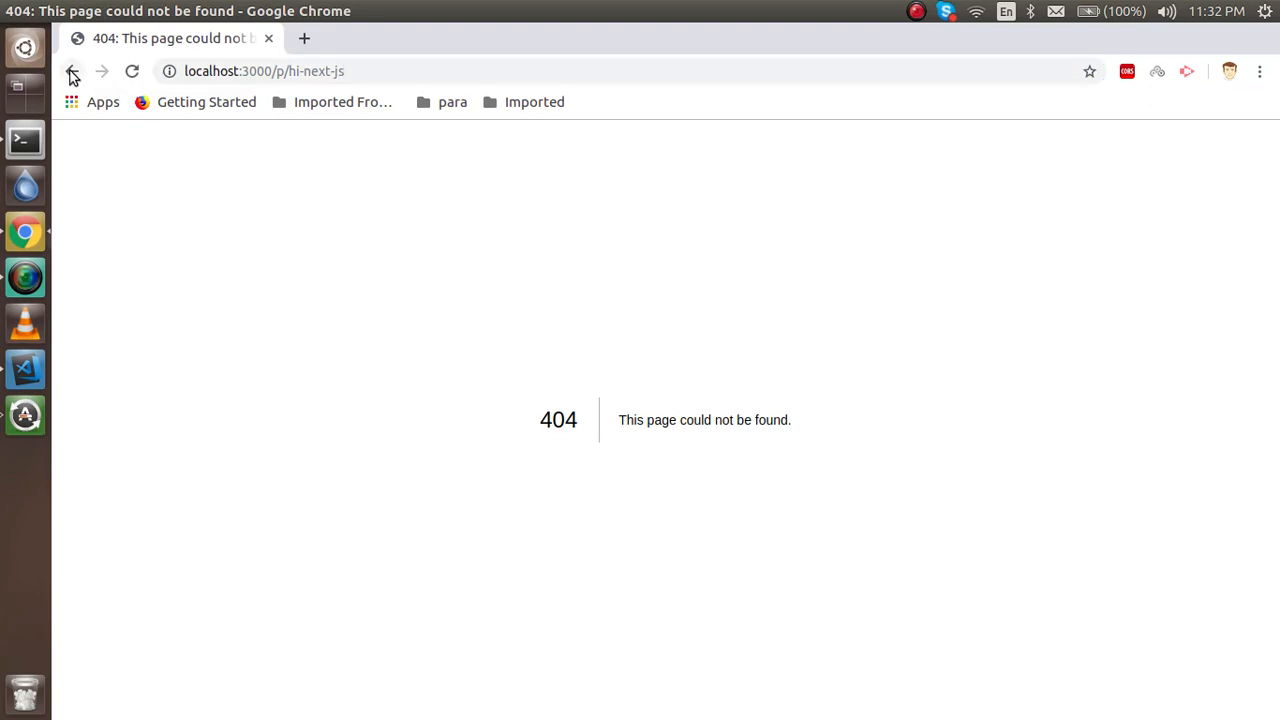
pyautogui.click(72, 72)
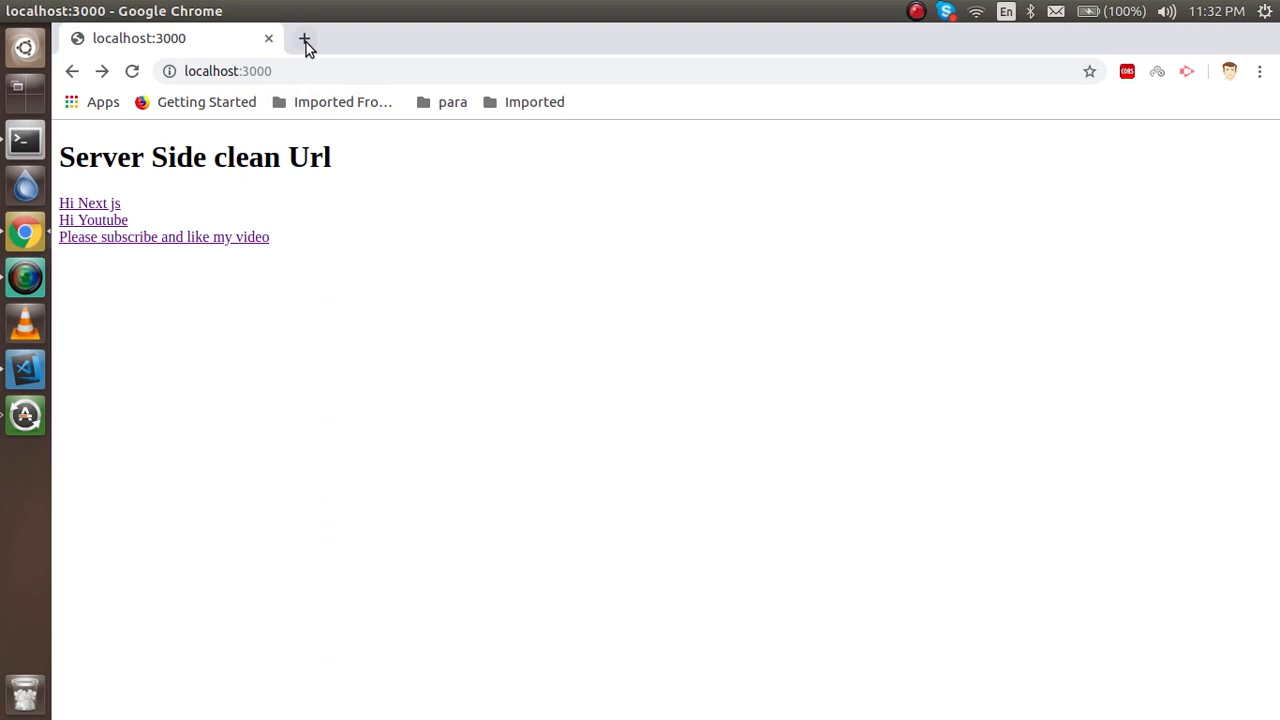
# Step: In a new tab, reach nextjs.org Learn and the Server Side Support for Clean URLs lesson
pyautogui.click(304, 48)
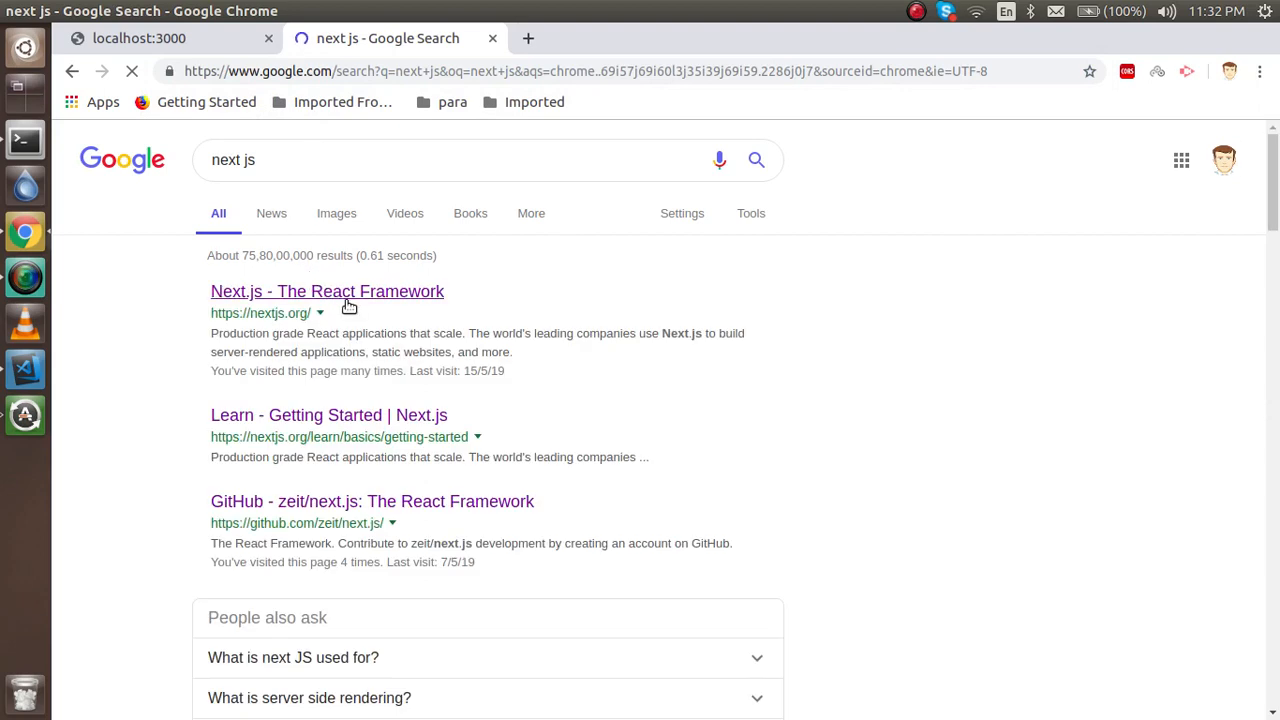
pyautogui.click(328, 292)
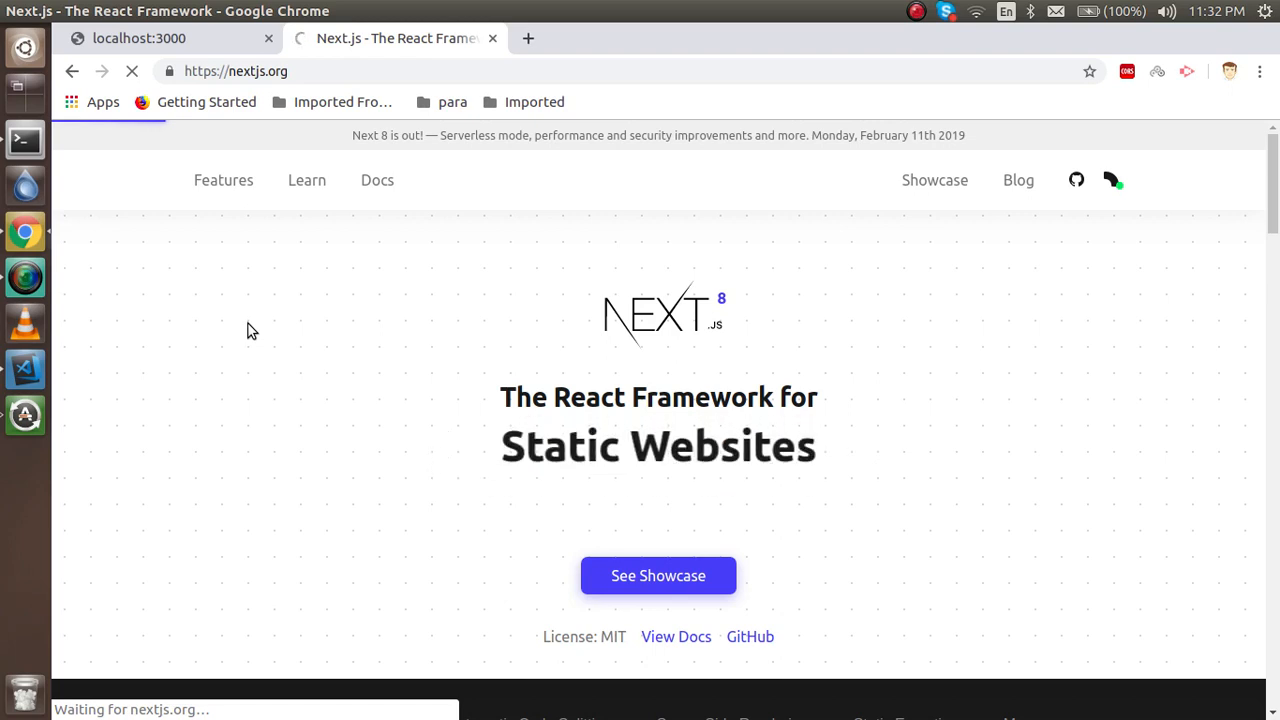
pyautogui.click(308, 180)
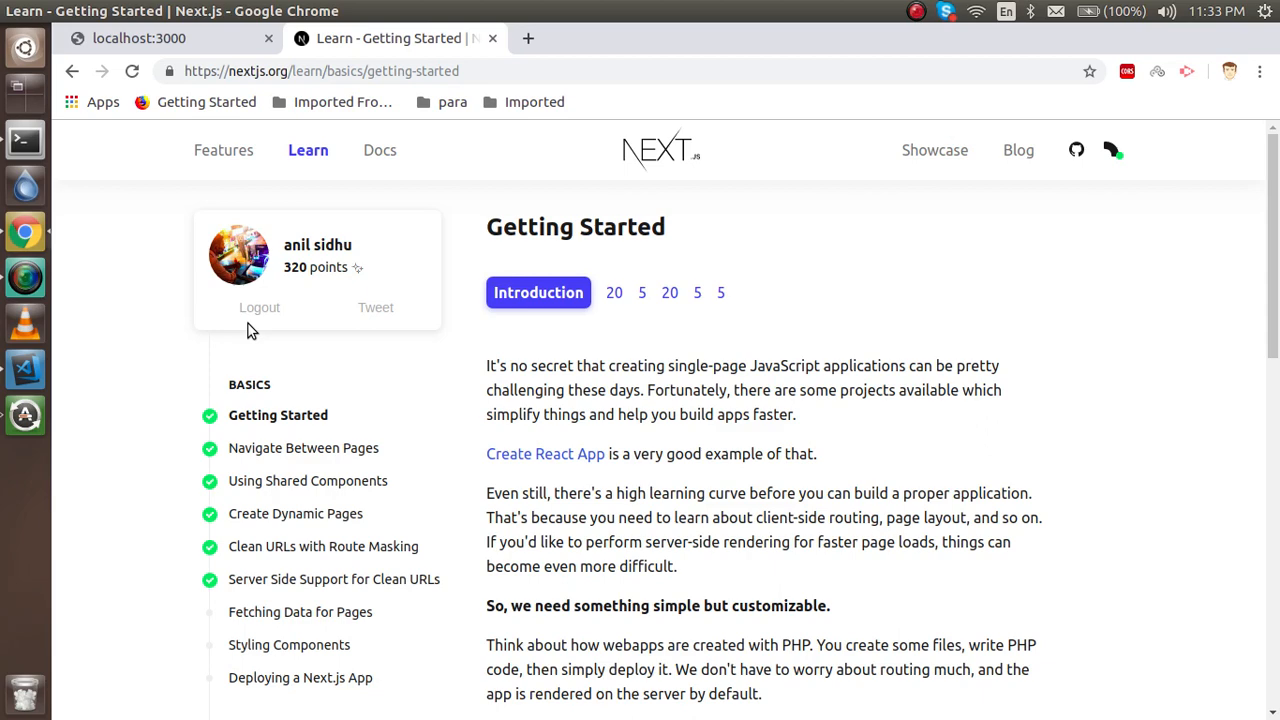
pyautogui.scroll(-3)
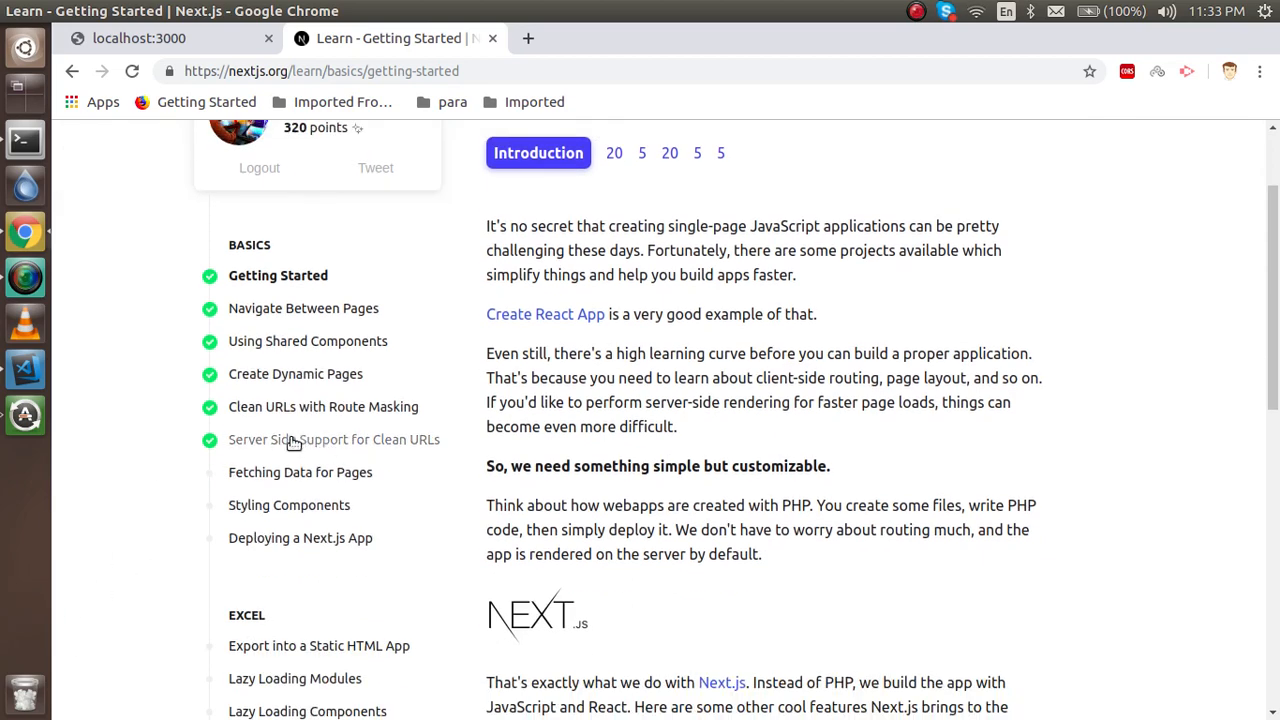
pyautogui.click(332, 440)
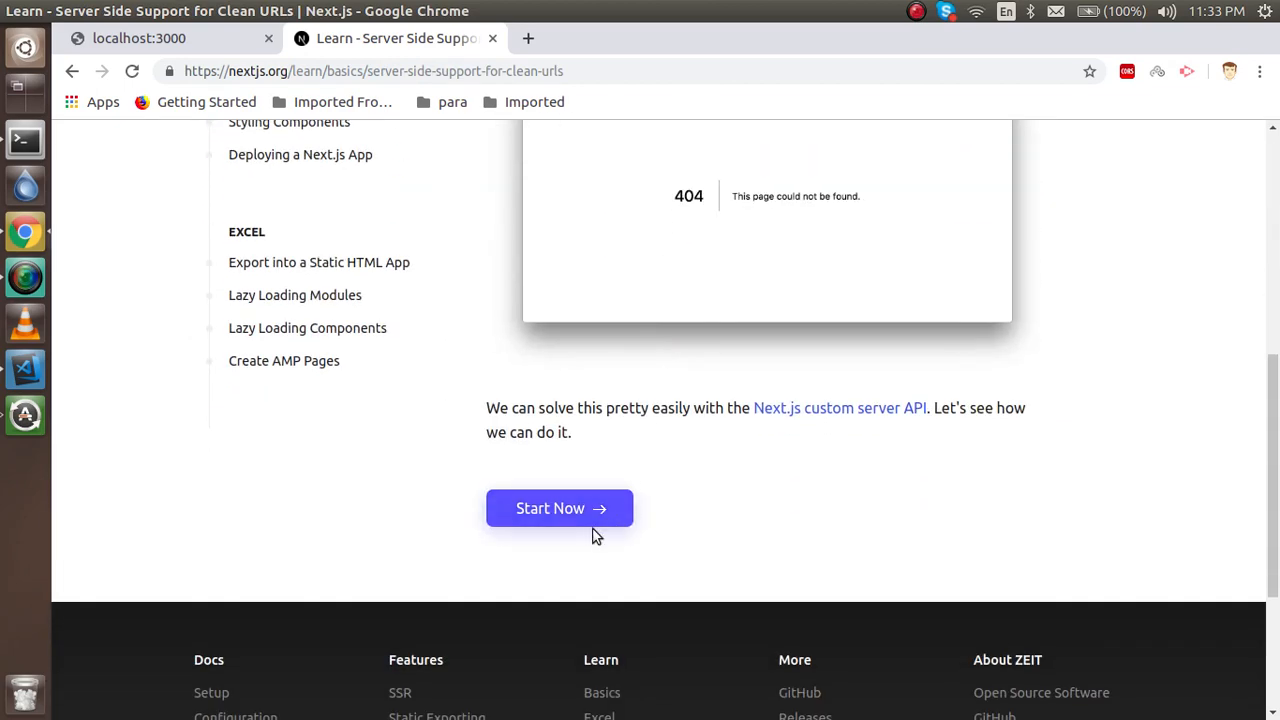
# Step: Start the lesson and reach the Create a Custom Server step's Express install command
pyautogui.click(560, 508)
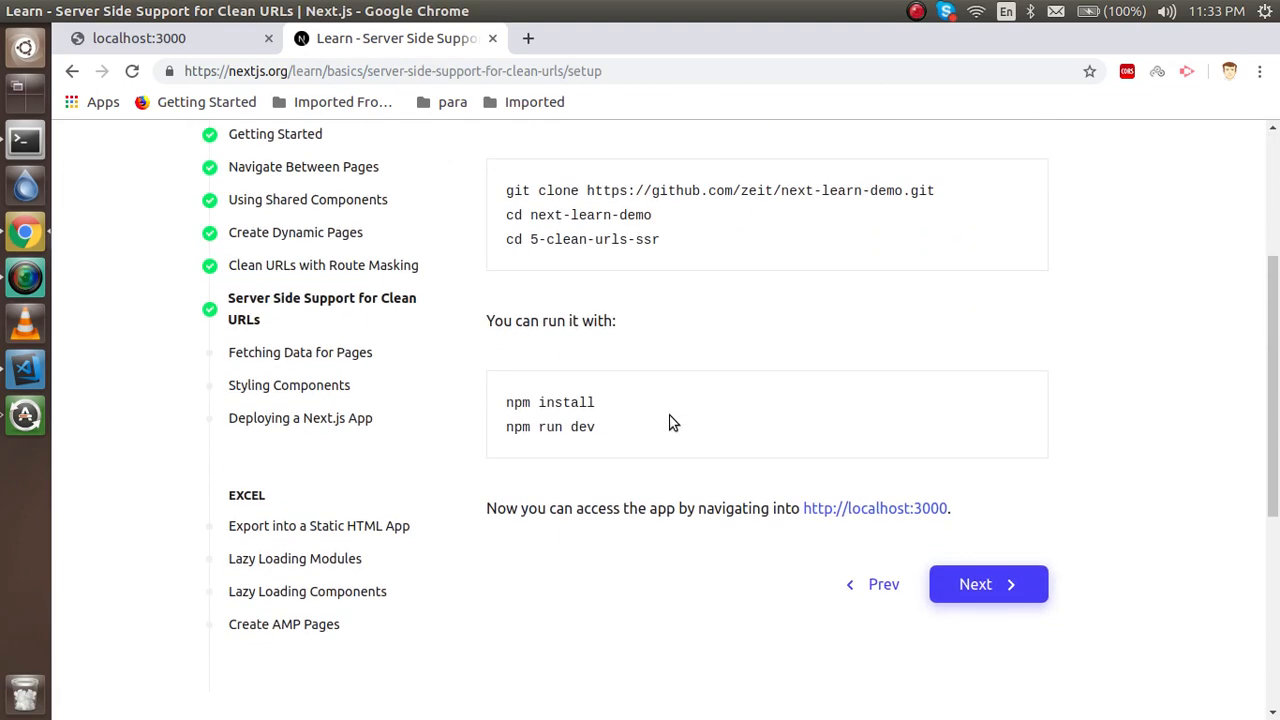
pyautogui.click(988, 584)
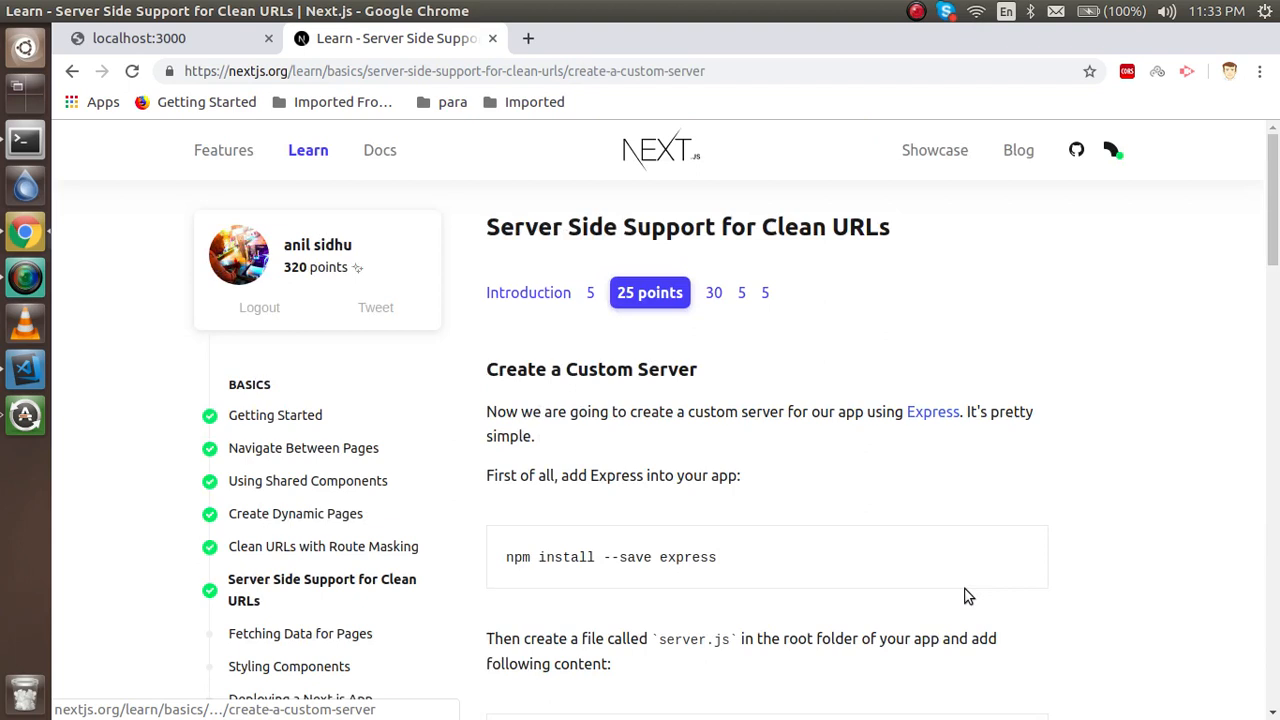
pyautogui.scroll(-3)
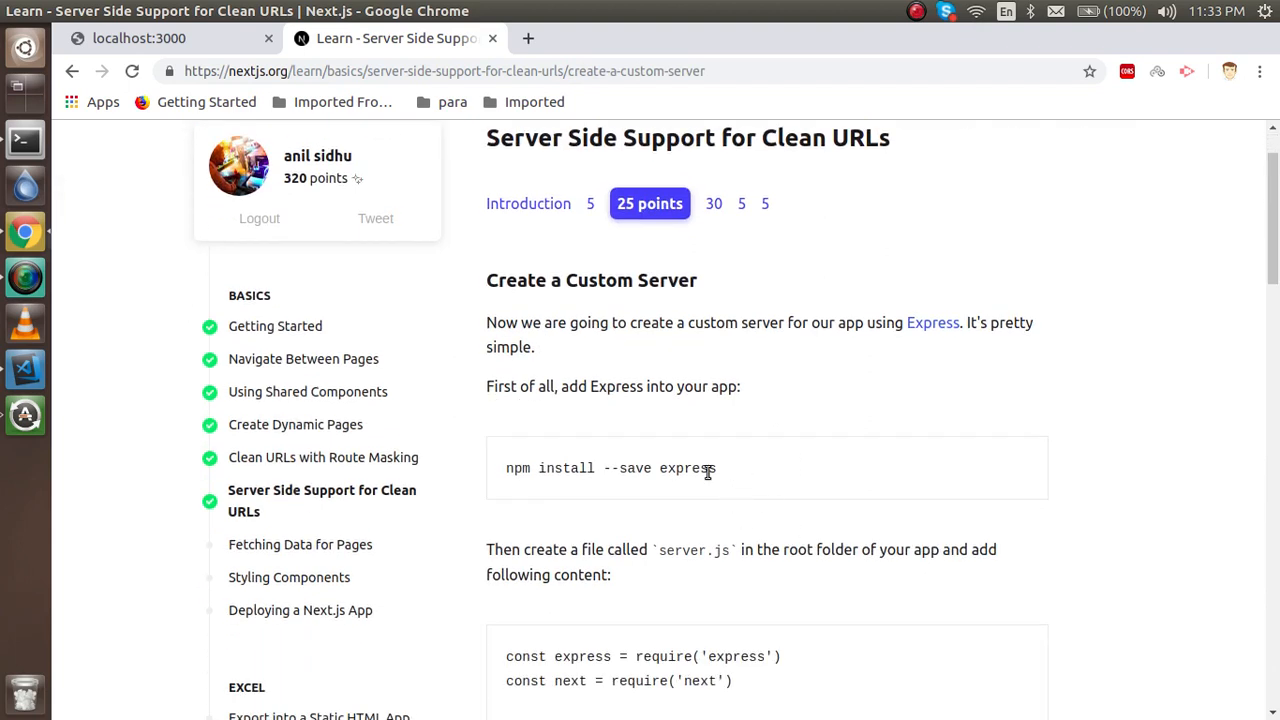
pyautogui.rightClick(610, 468)
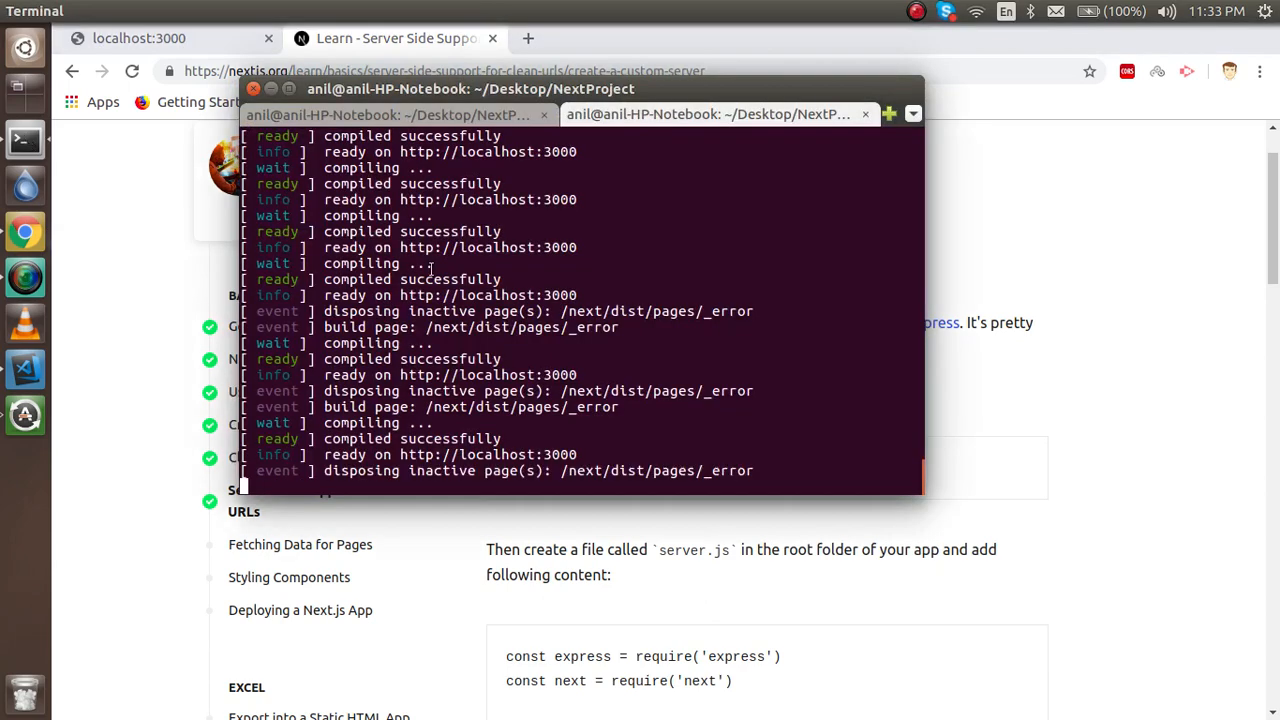
# Step: Run 'npm install --save express' in the NextProject terminal
pyautogui.click(390, 114)
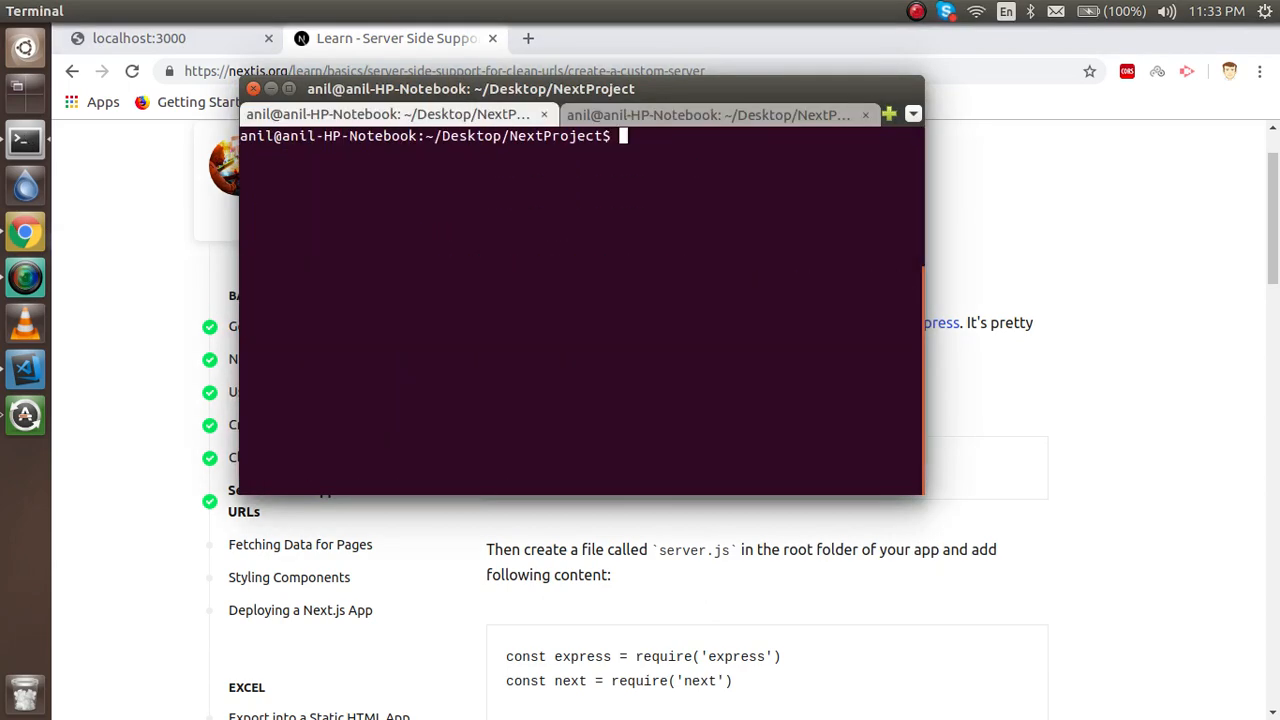
pyautogui.write('npm install --save express')
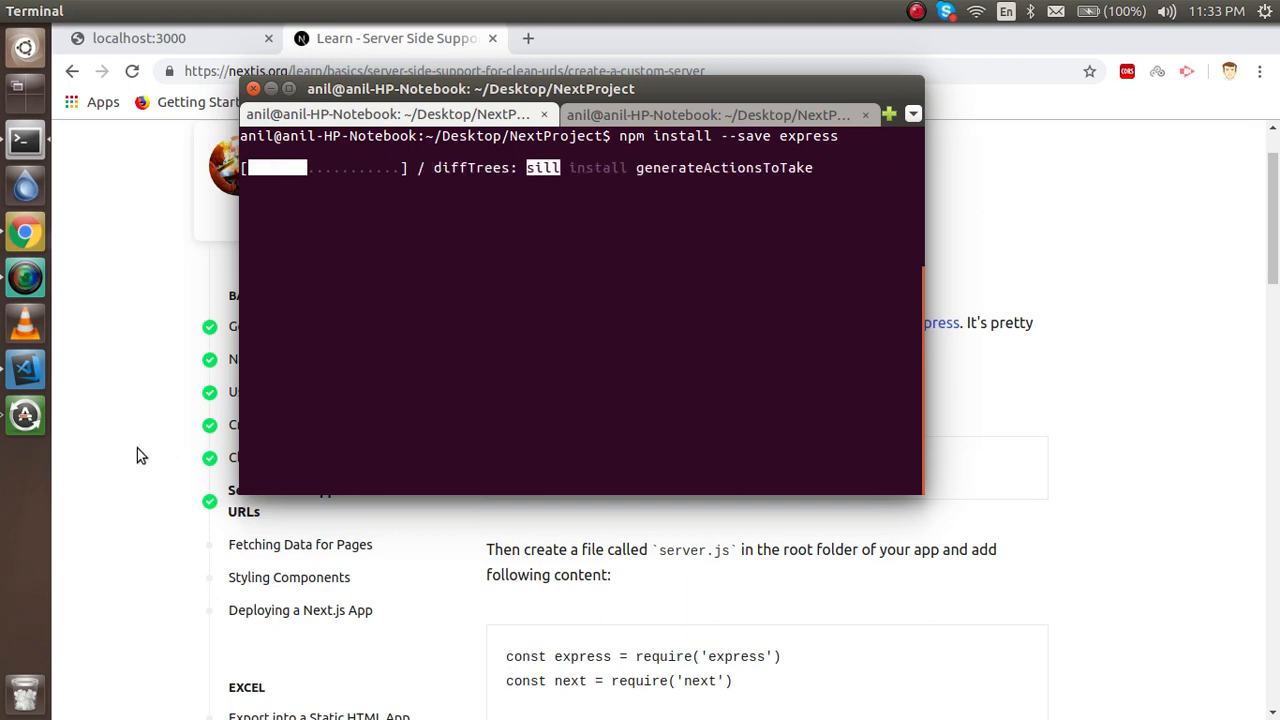
pyautogui.moveTo(24, 368)
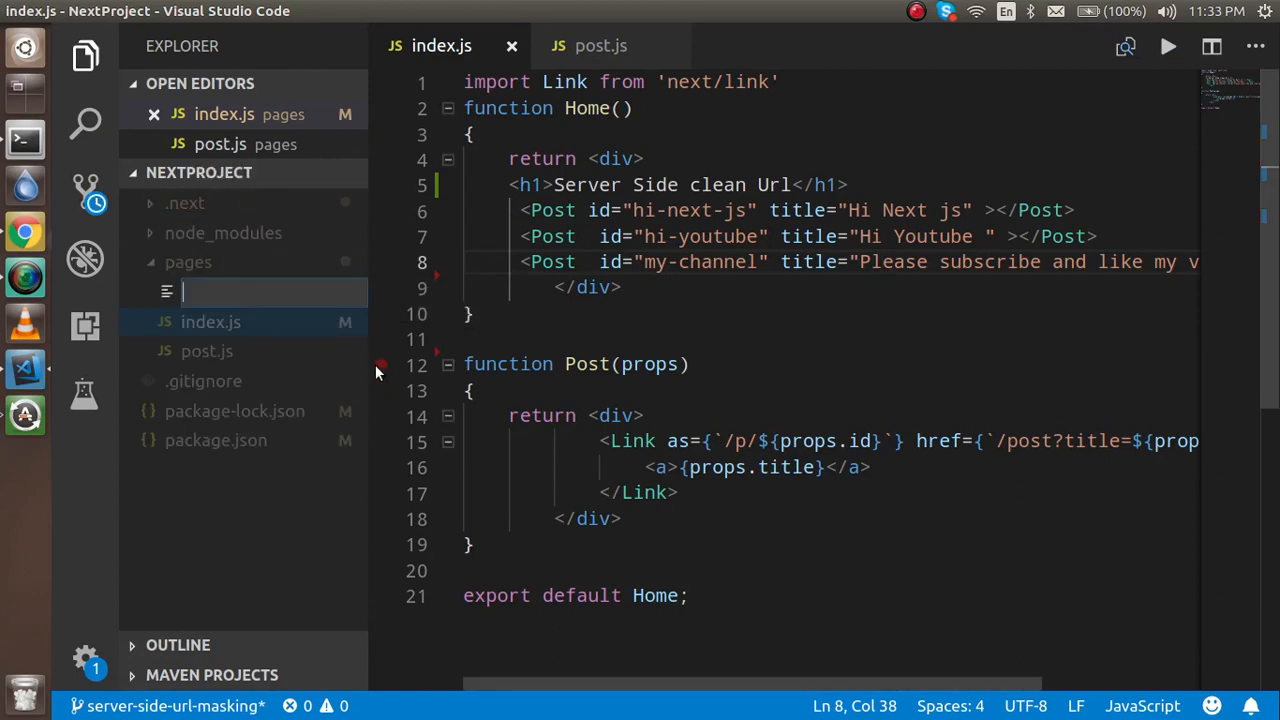
# Step: Create server.js and move it from pages to the project root
pyautogui.write('server.js')
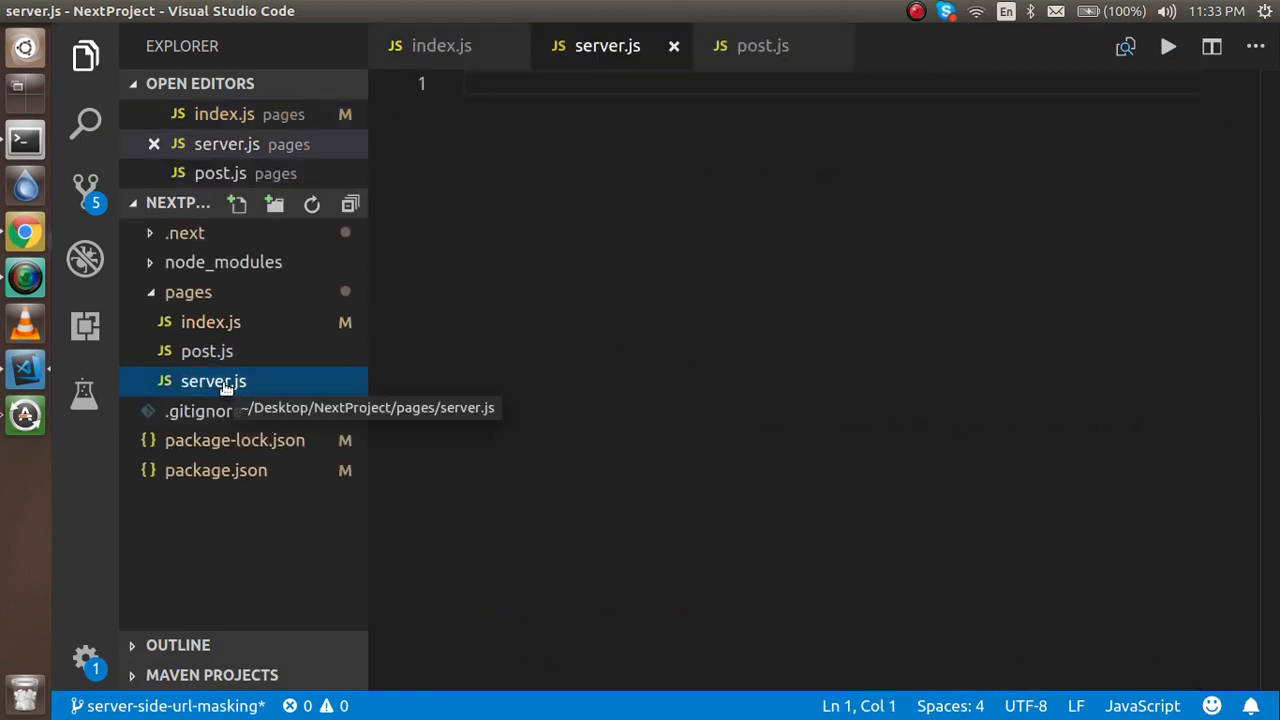
pyautogui.moveTo(212, 380); pyautogui.dragTo(216, 480)
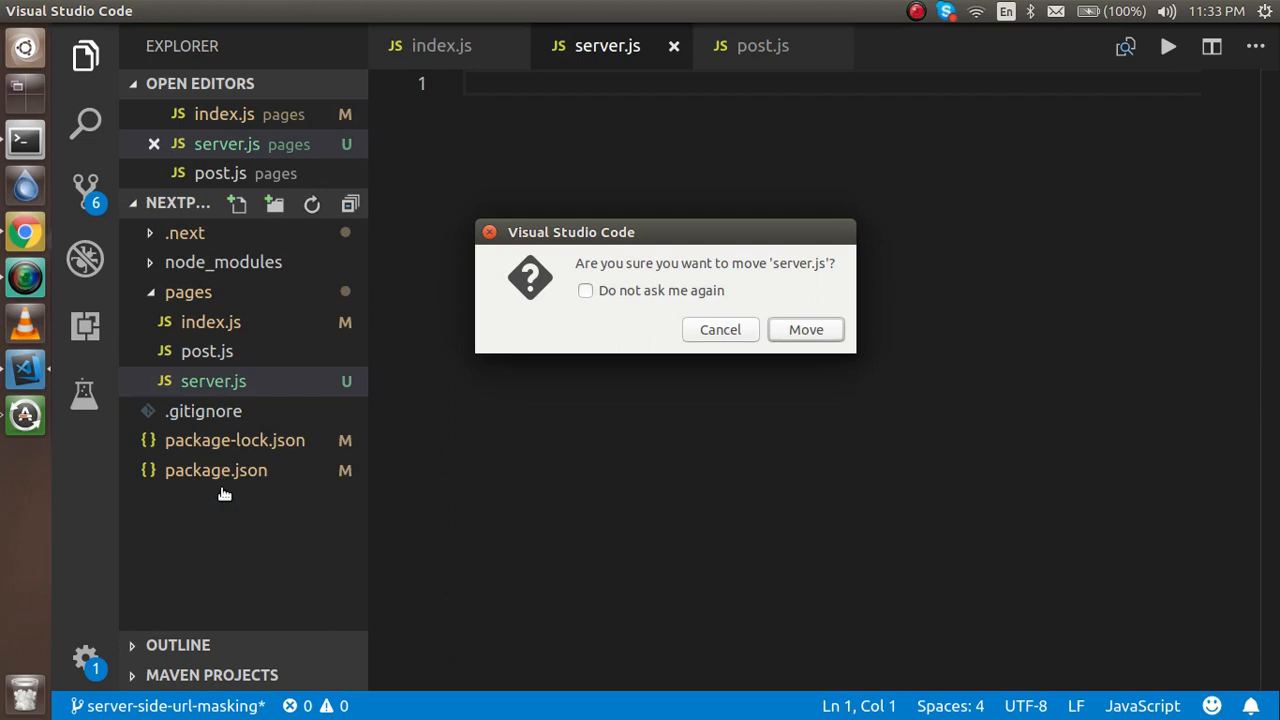
pyautogui.click(804, 328)
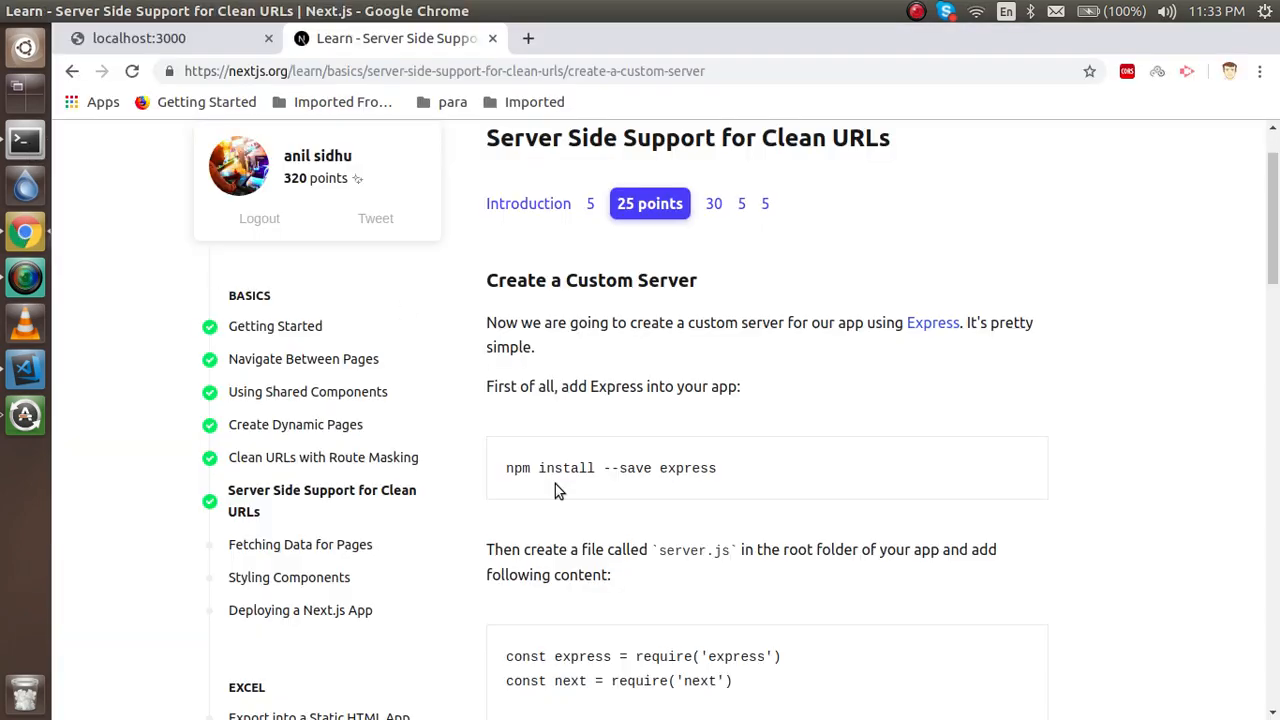
# Step: Zoom the tutorial page out and select the whole Express custom-server example
pyautogui.scroll(-3)
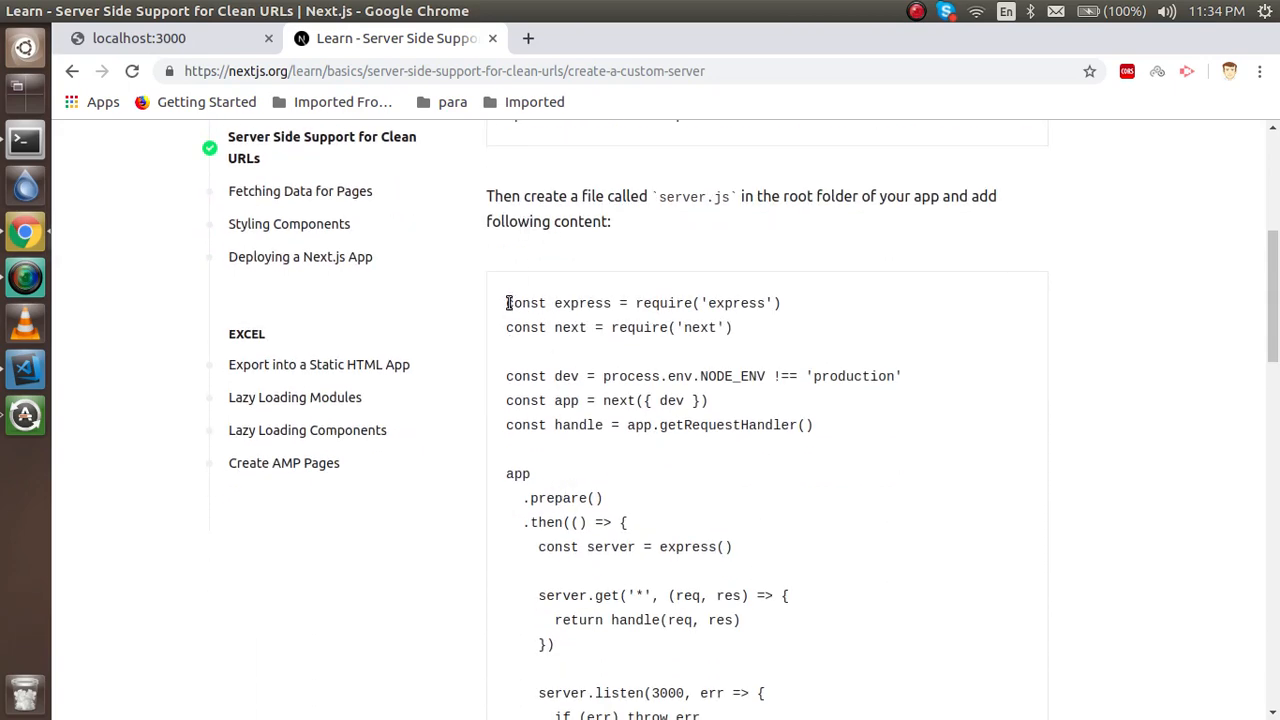
pyautogui.scroll(-3)
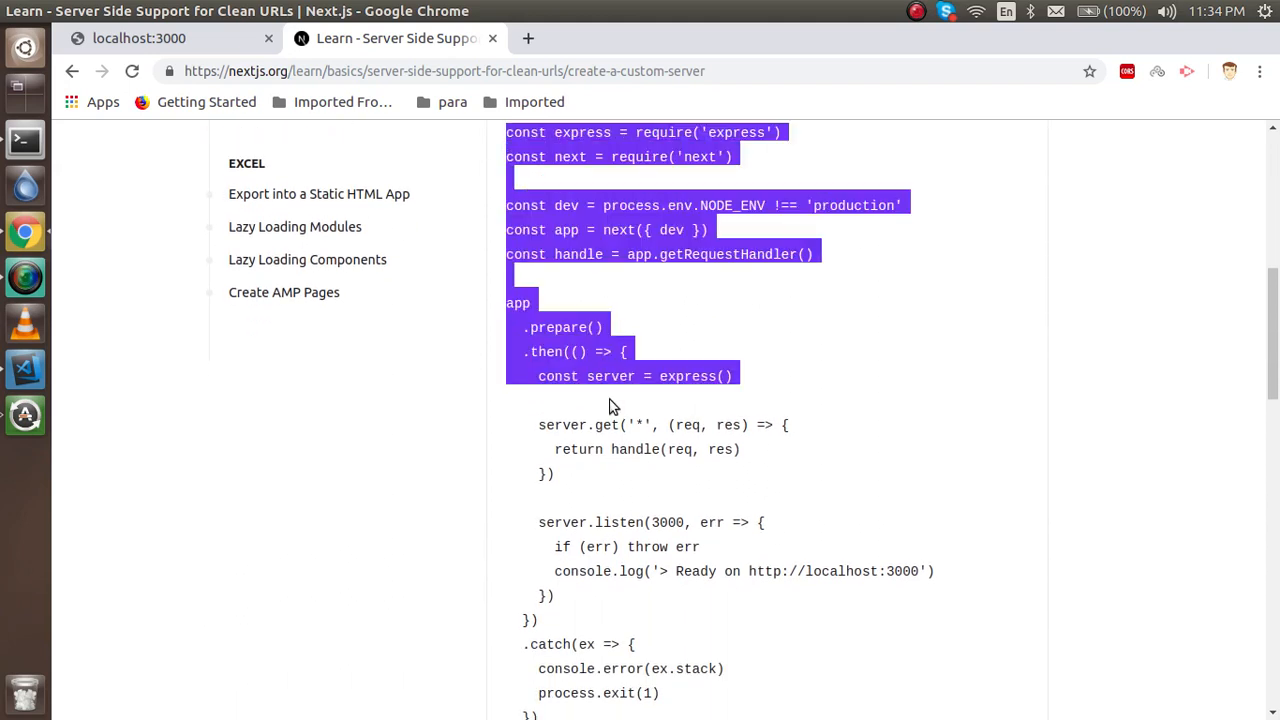
pyautogui.scroll(-3)
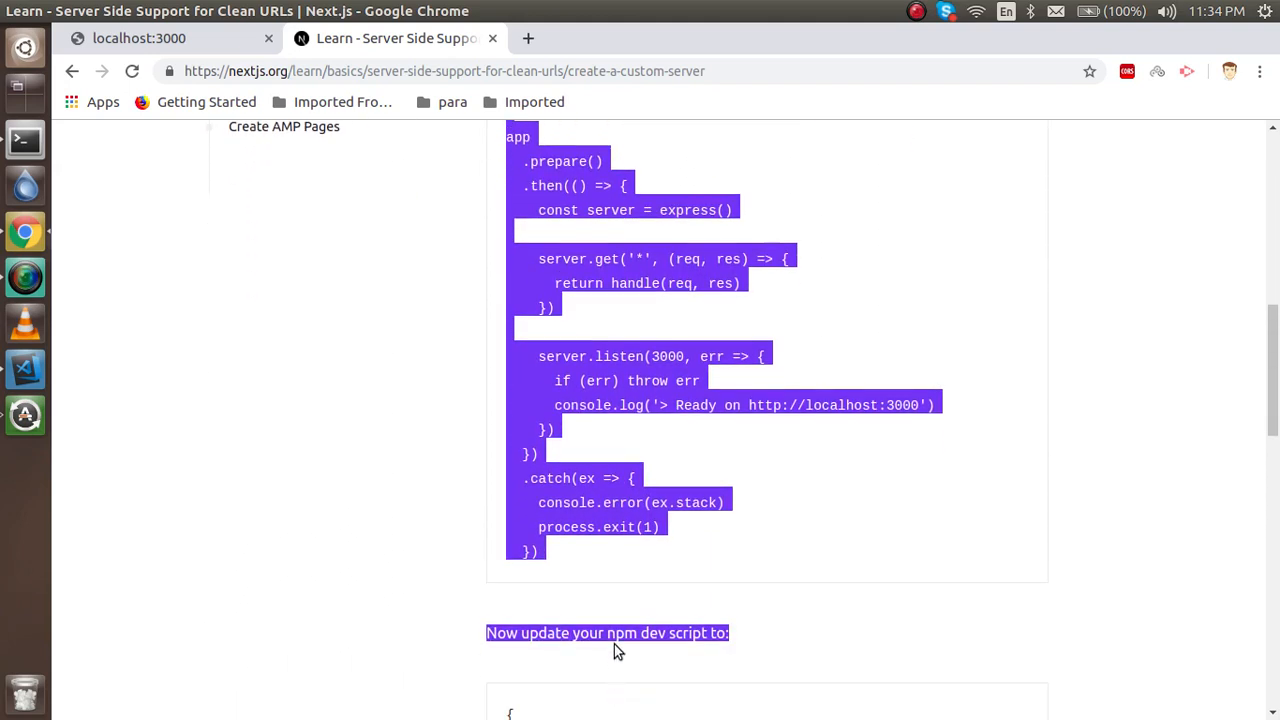
pyautogui.click(570, 556)
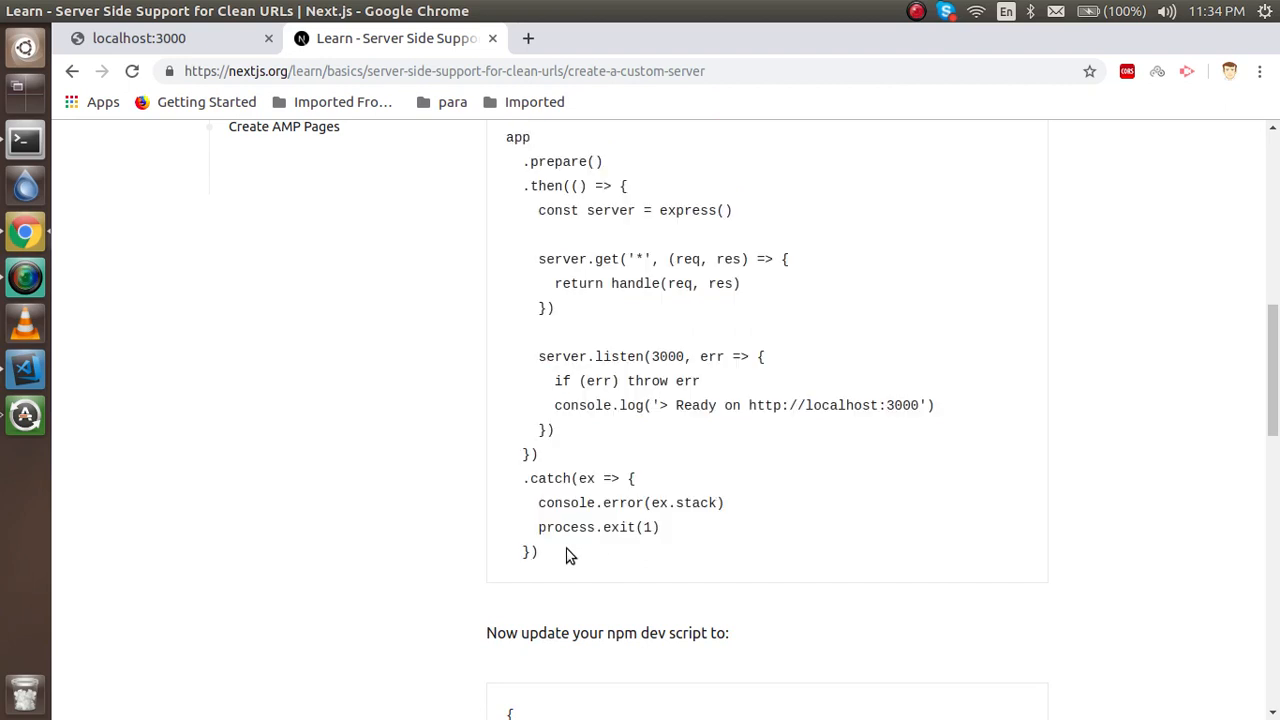
pyautogui.click(1260, 72)
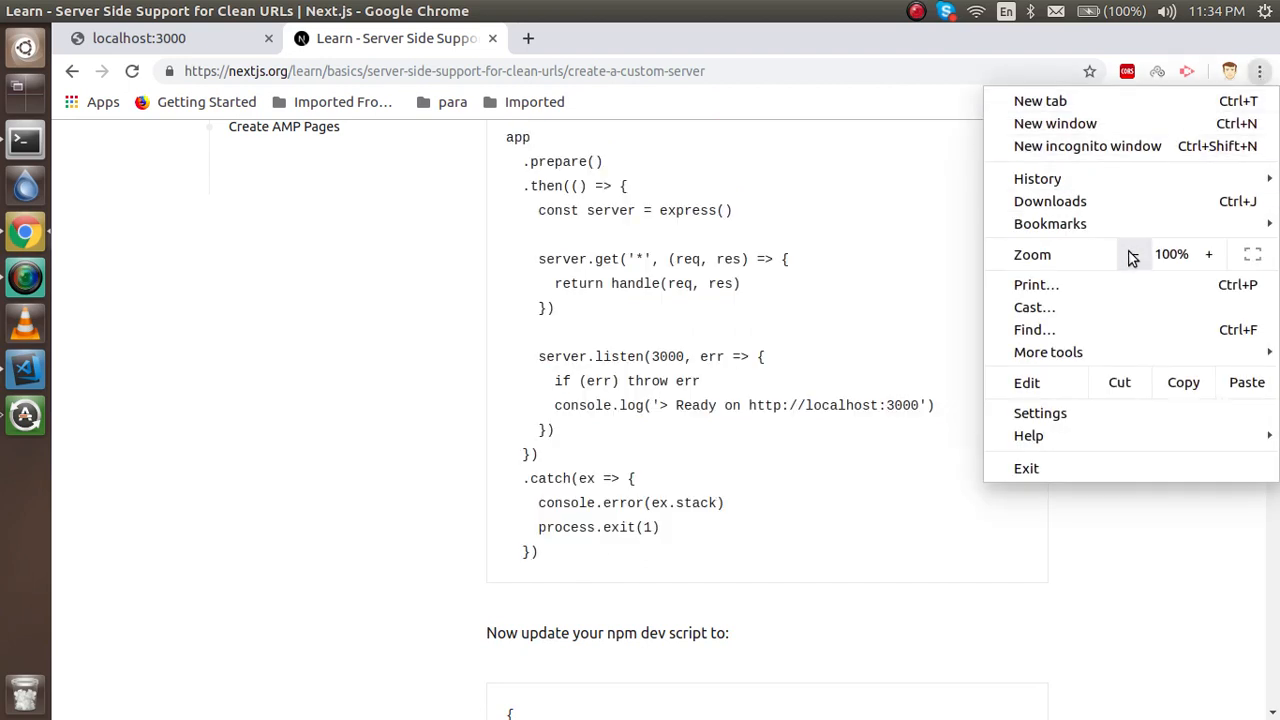
pyautogui.click(1136, 254)
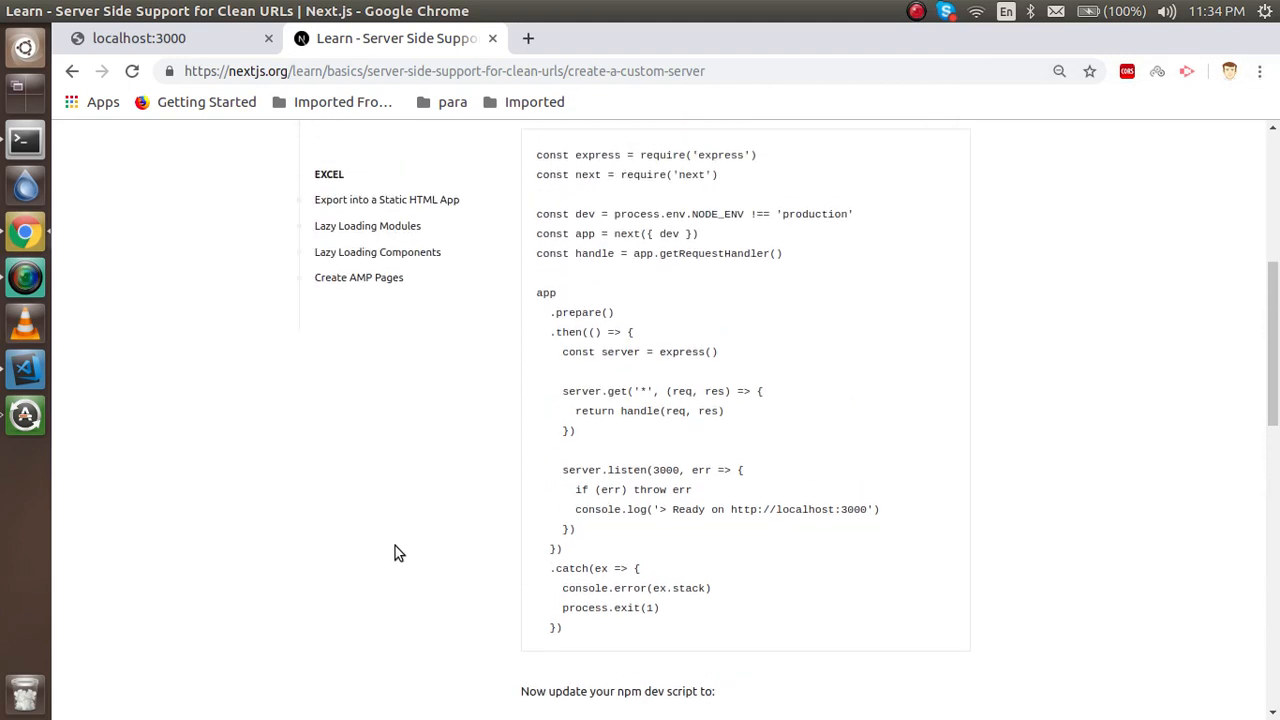
pyautogui.moveTo(570, 174); pyautogui.dragTo(562, 628)
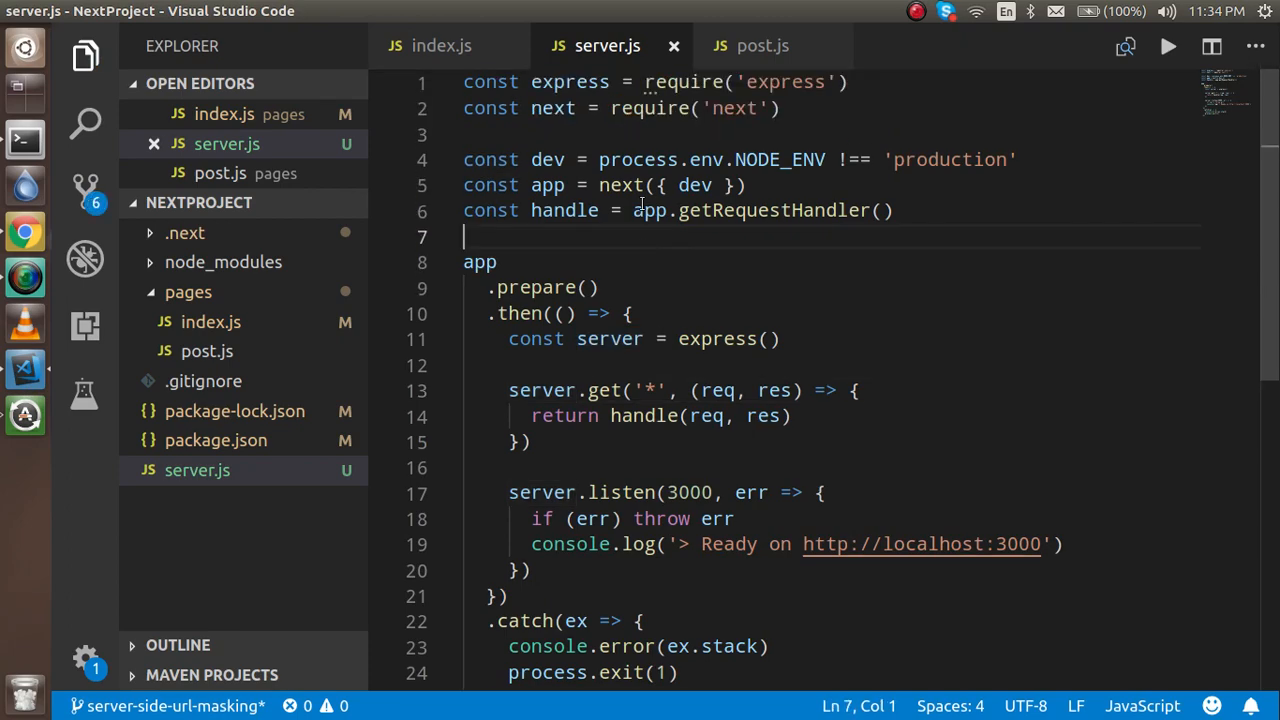
pyautogui.moveTo(40, 436)
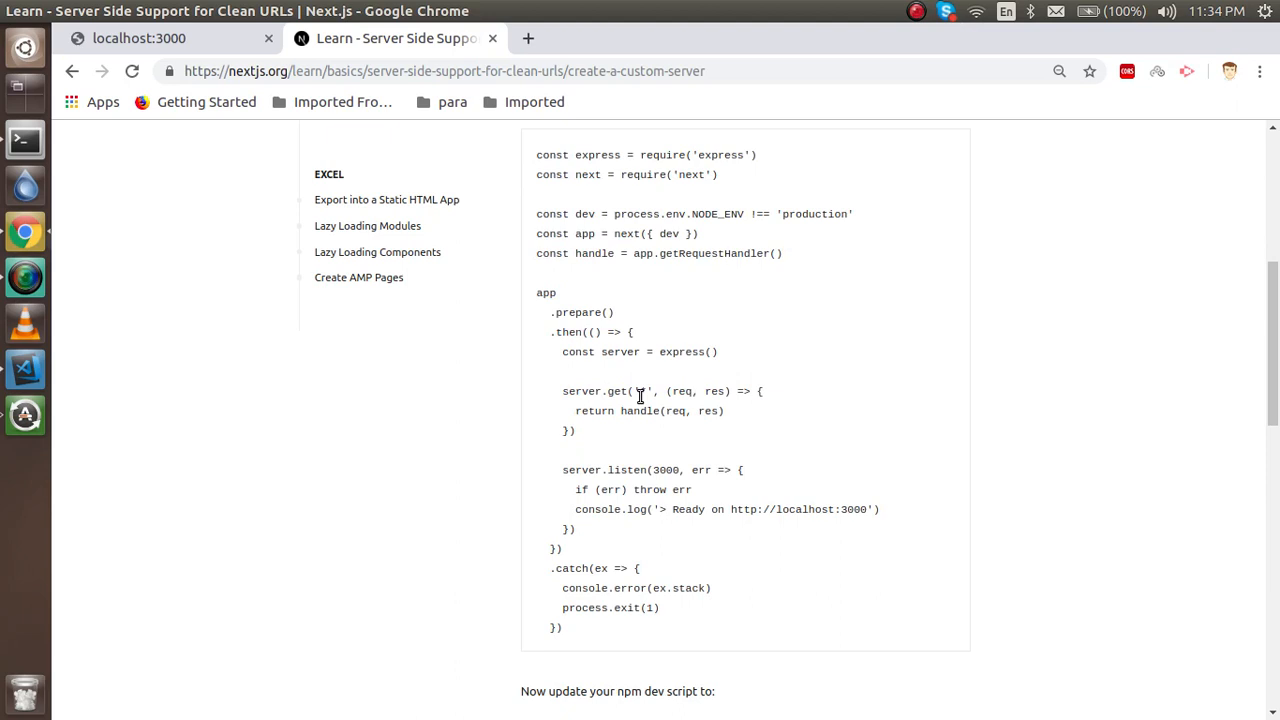
# Step: Scroll the tutorial down to the package.json scripts section and quiz
pyautogui.scroll(-3)
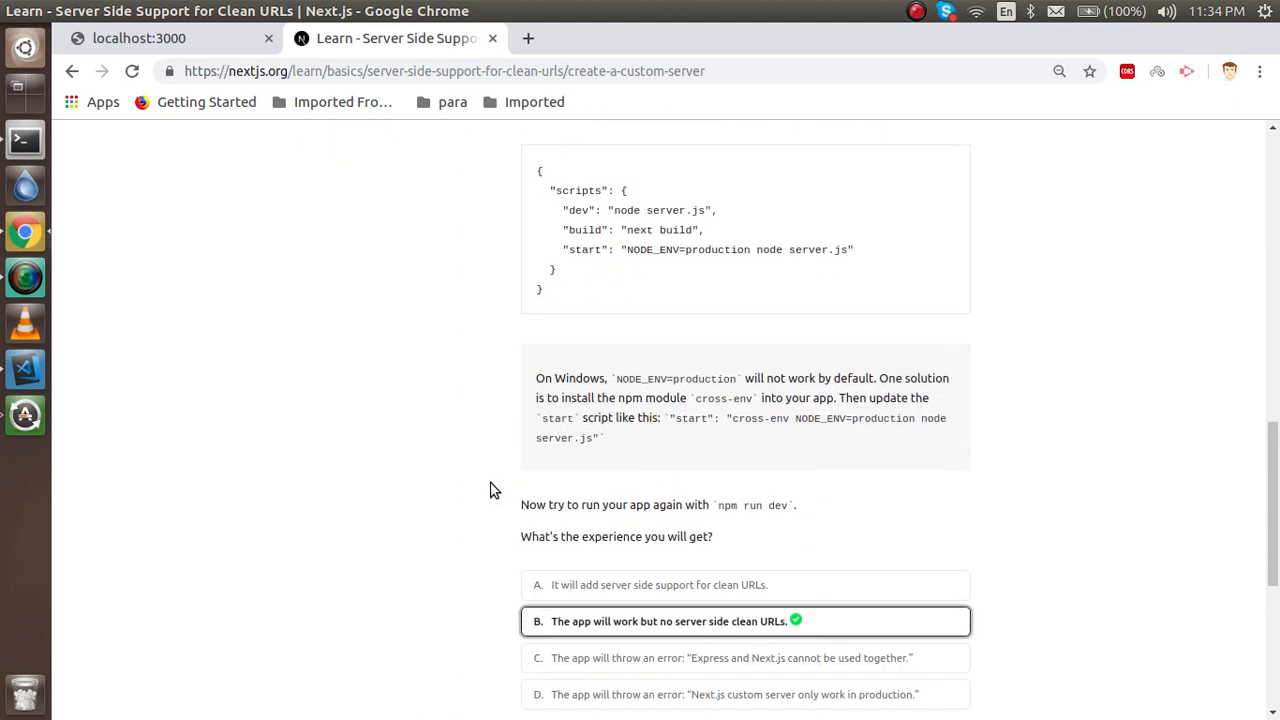
pyautogui.scroll(-3)
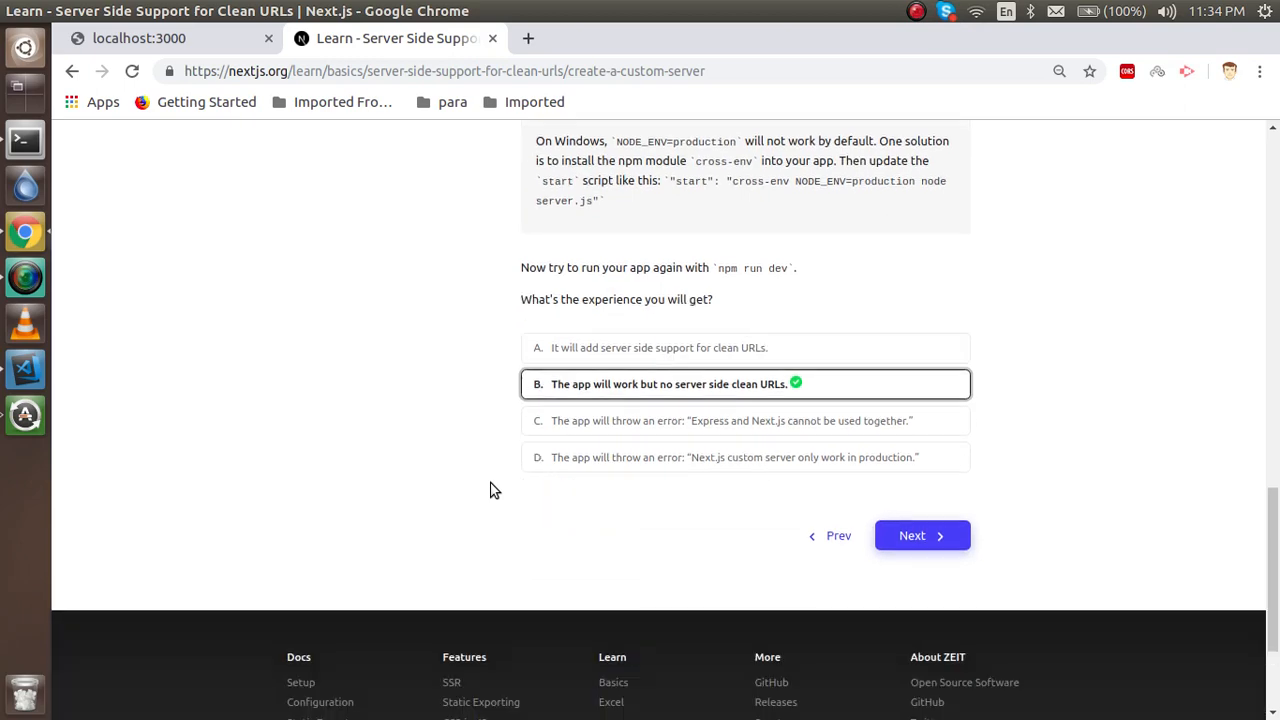
# Step: Advance to Create Our Custom Route and select the server.get('/p/:id') block
pyautogui.click(912, 536)
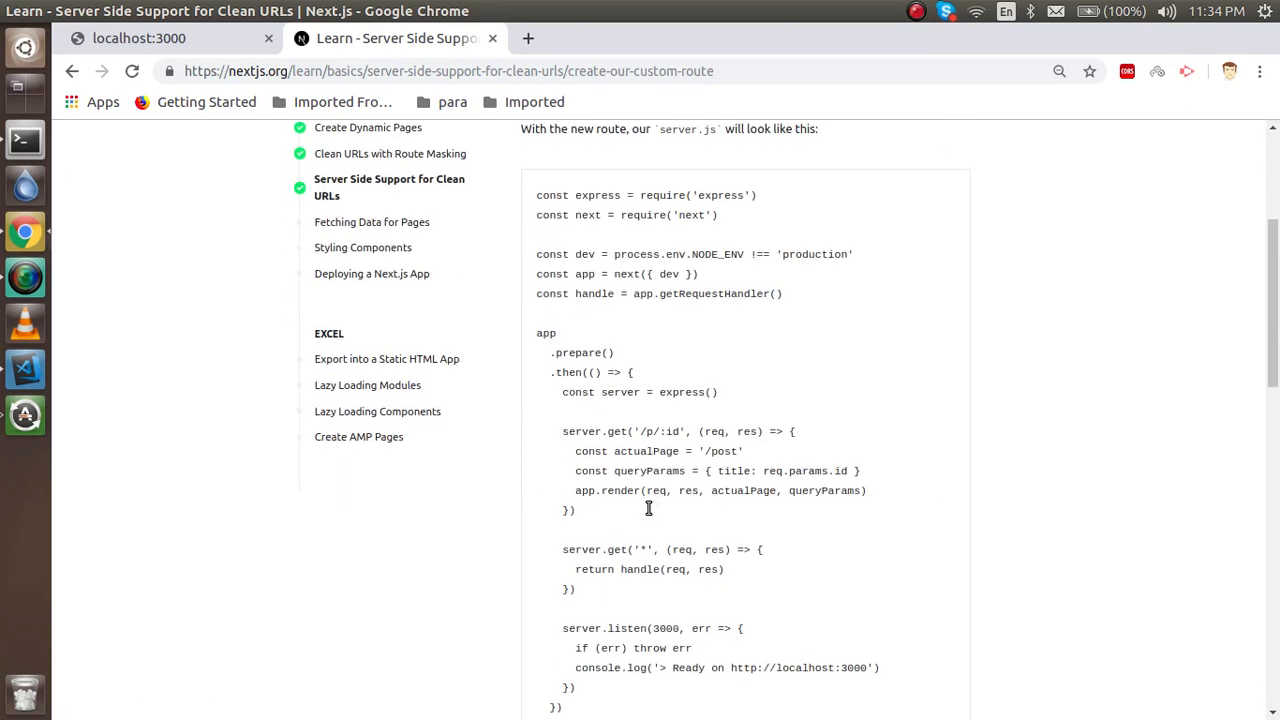
pyautogui.moveTo(562, 432); pyautogui.dragTo(576, 510)
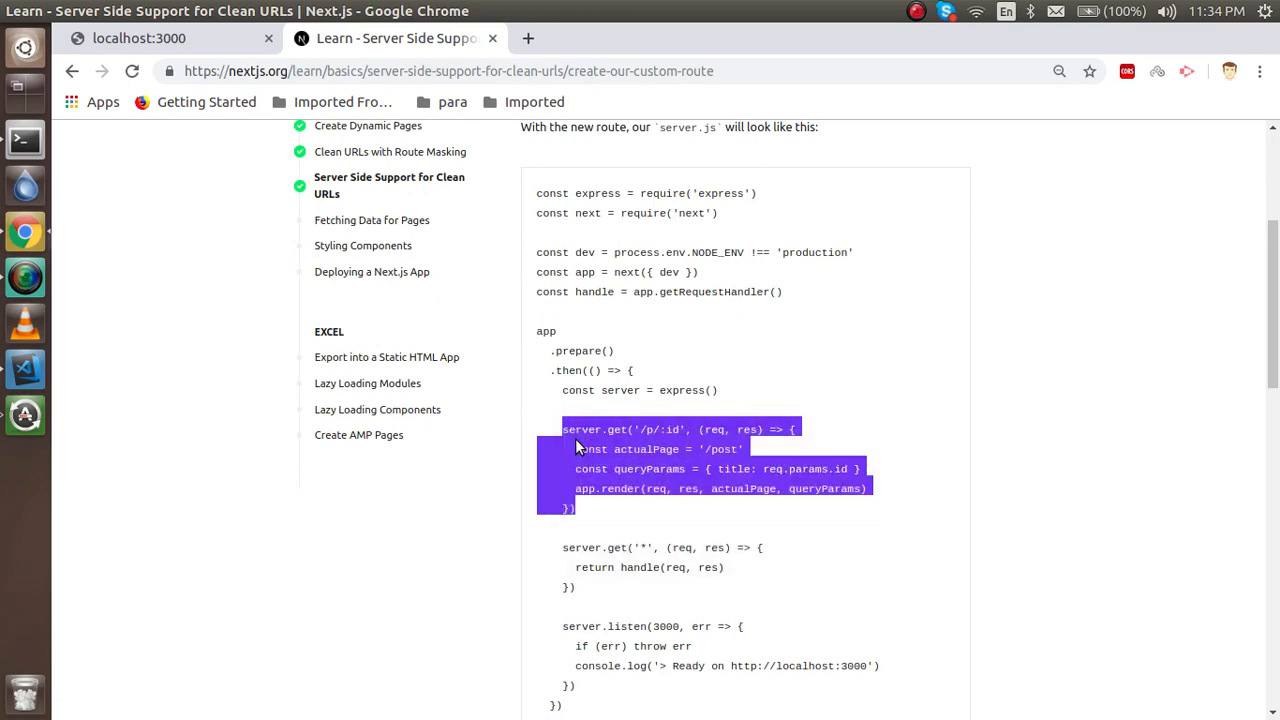
pyautogui.moveTo(688, 504)
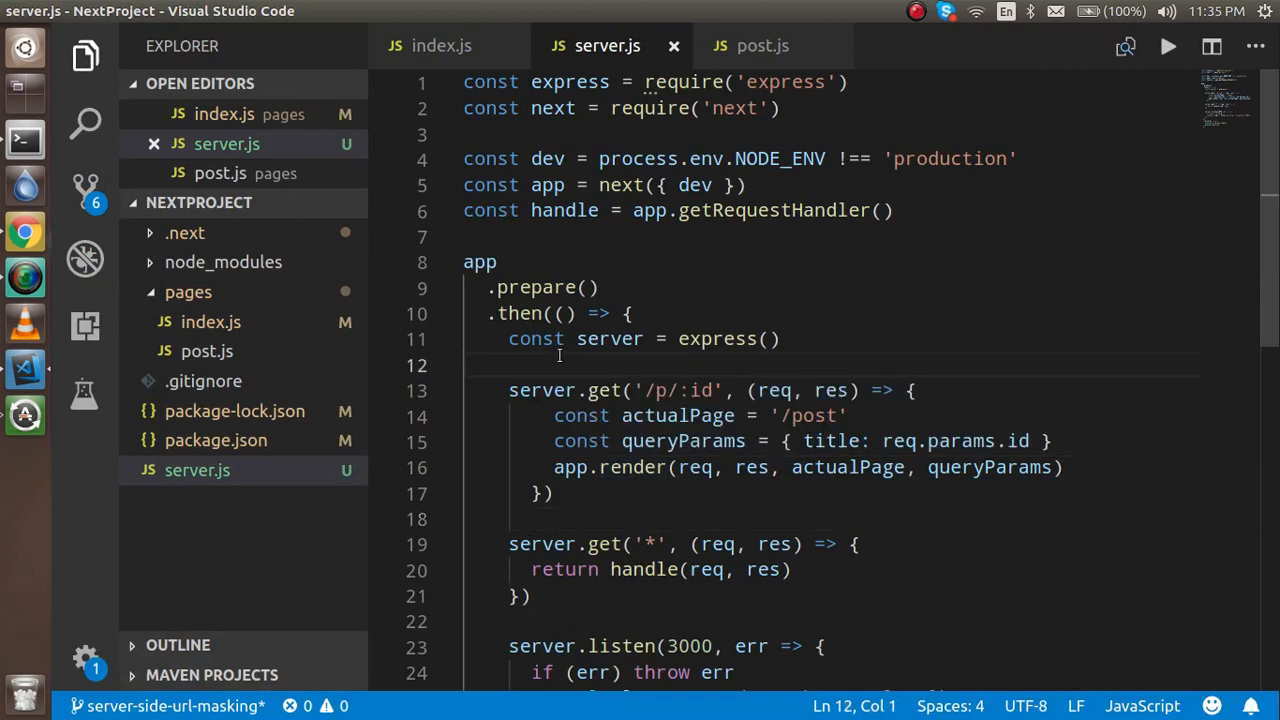
pyautogui.moveTo(628, 82)
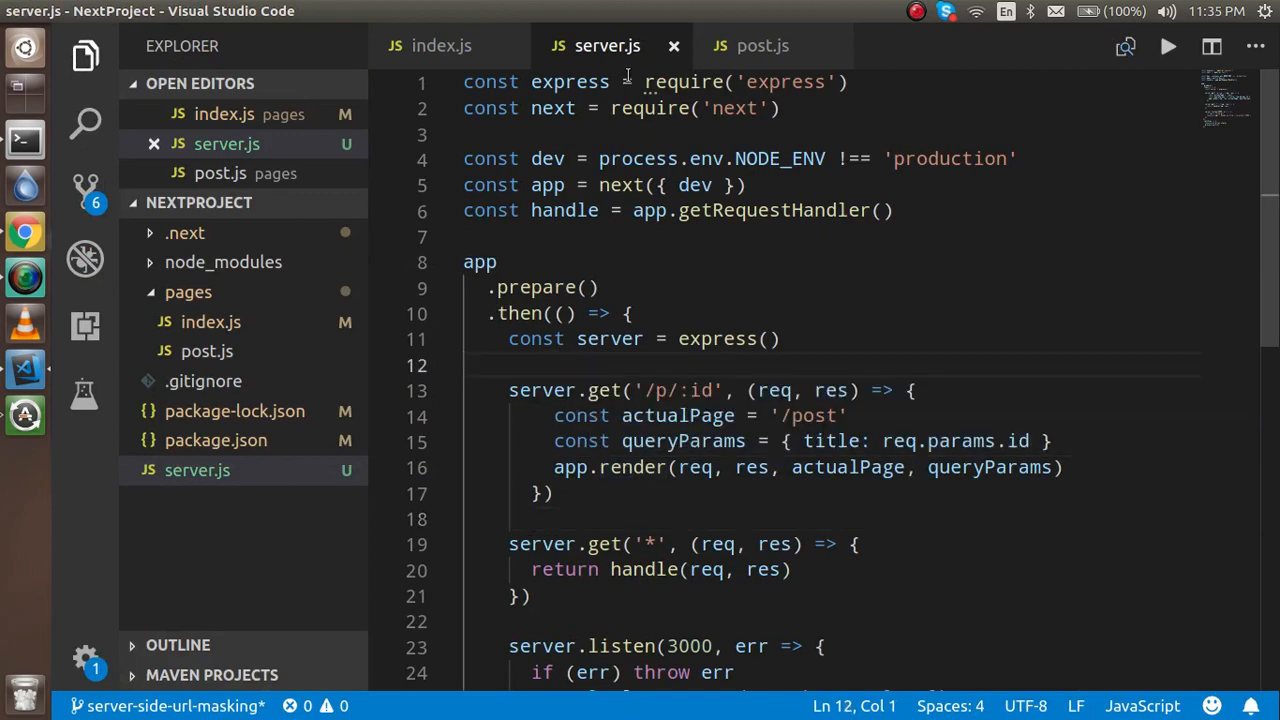
pyautogui.doubleClick(568, 82)
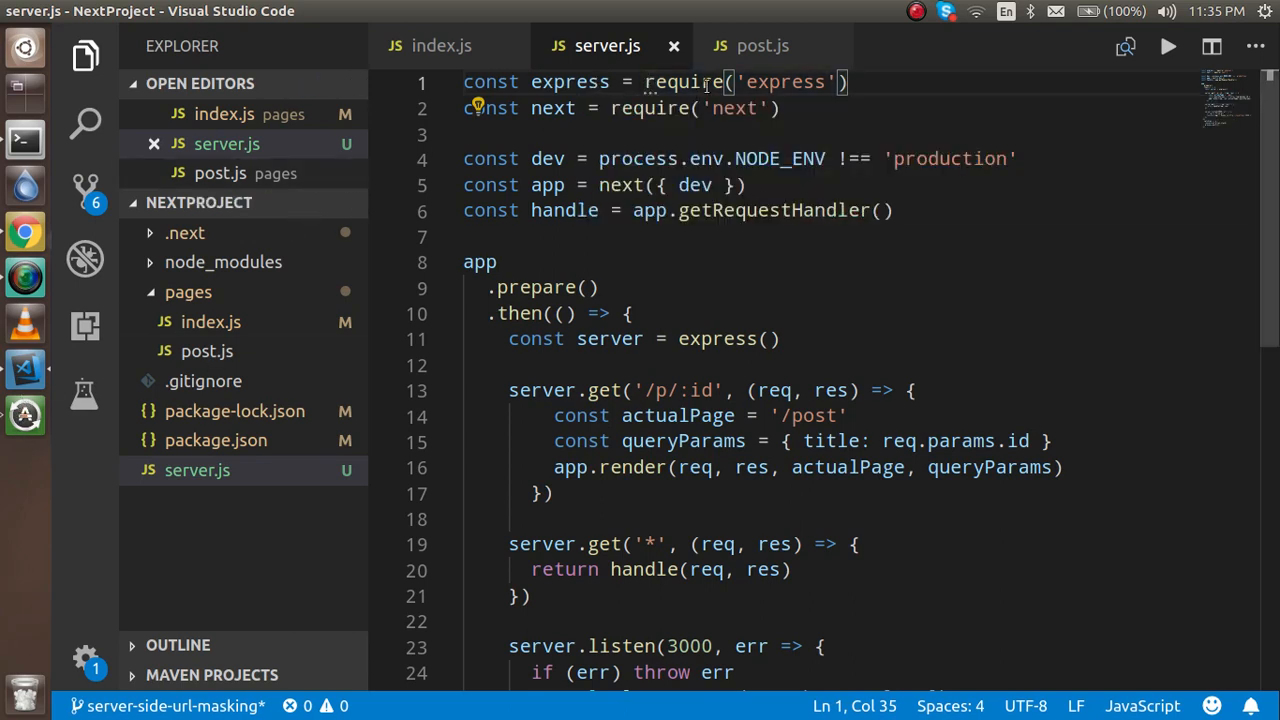
pyautogui.click(690, 82)
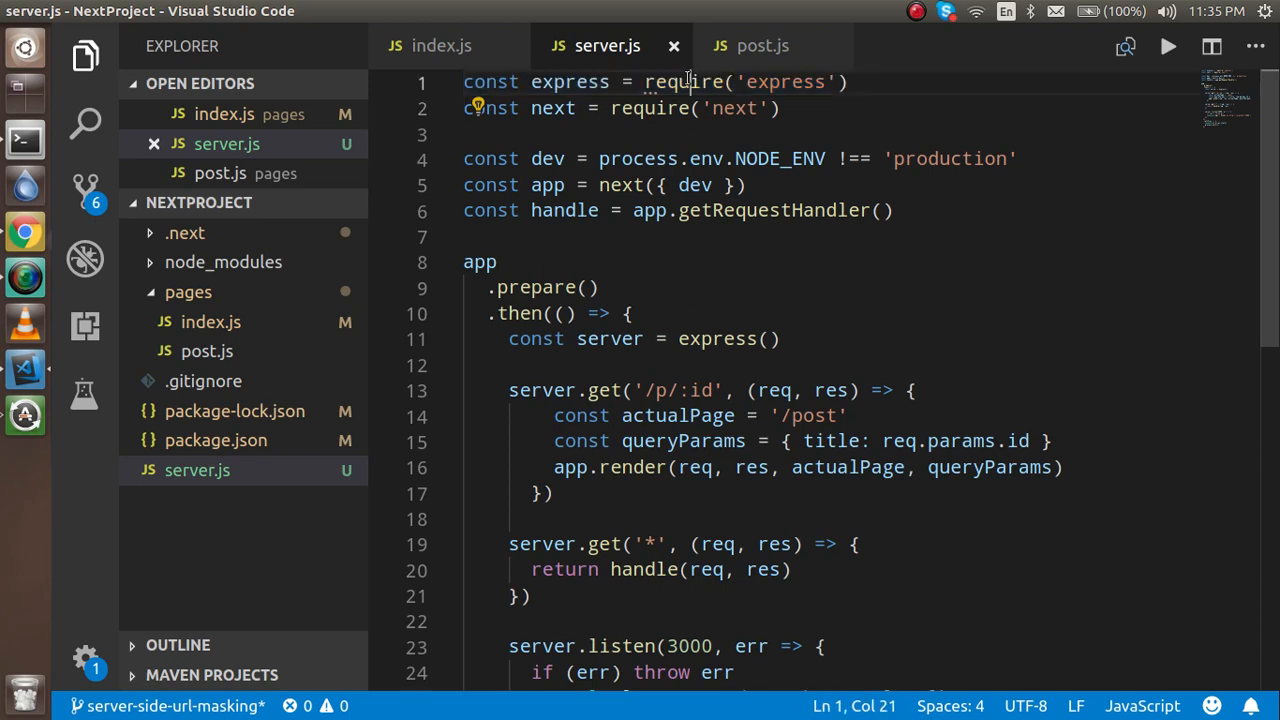
pyautogui.doubleClick(650, 108)
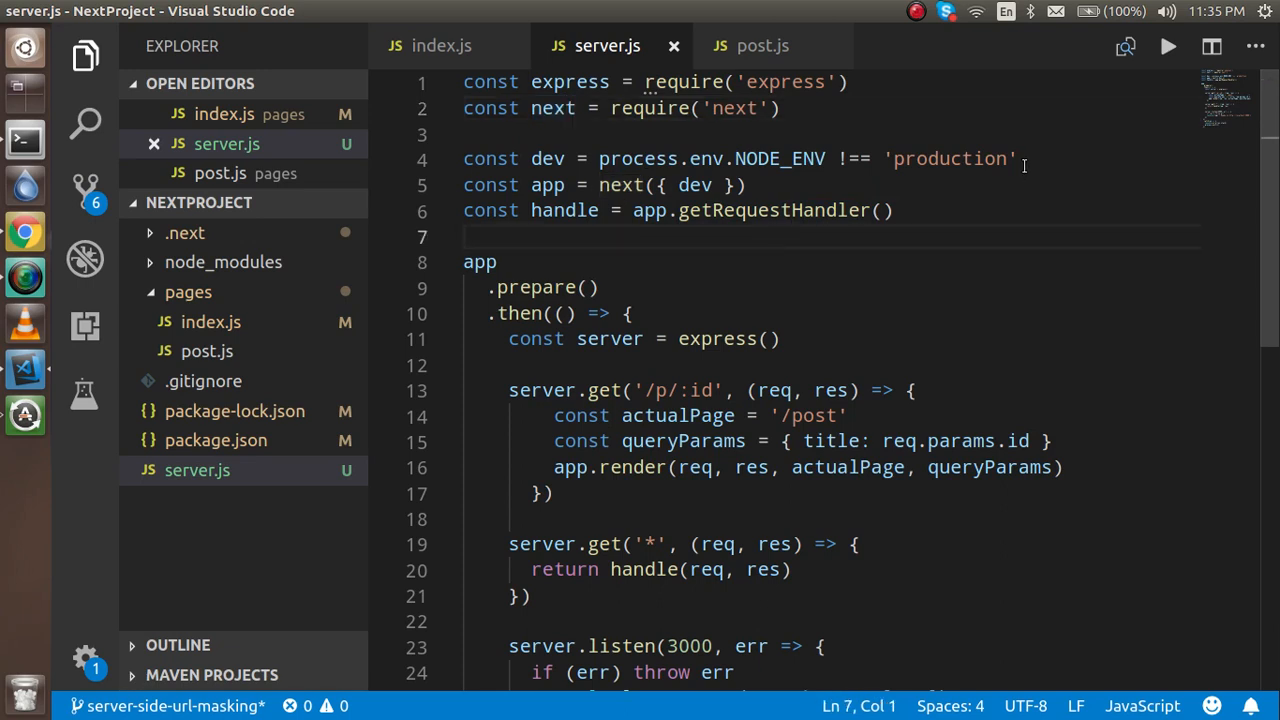
pyautogui.doubleClick(780, 160)
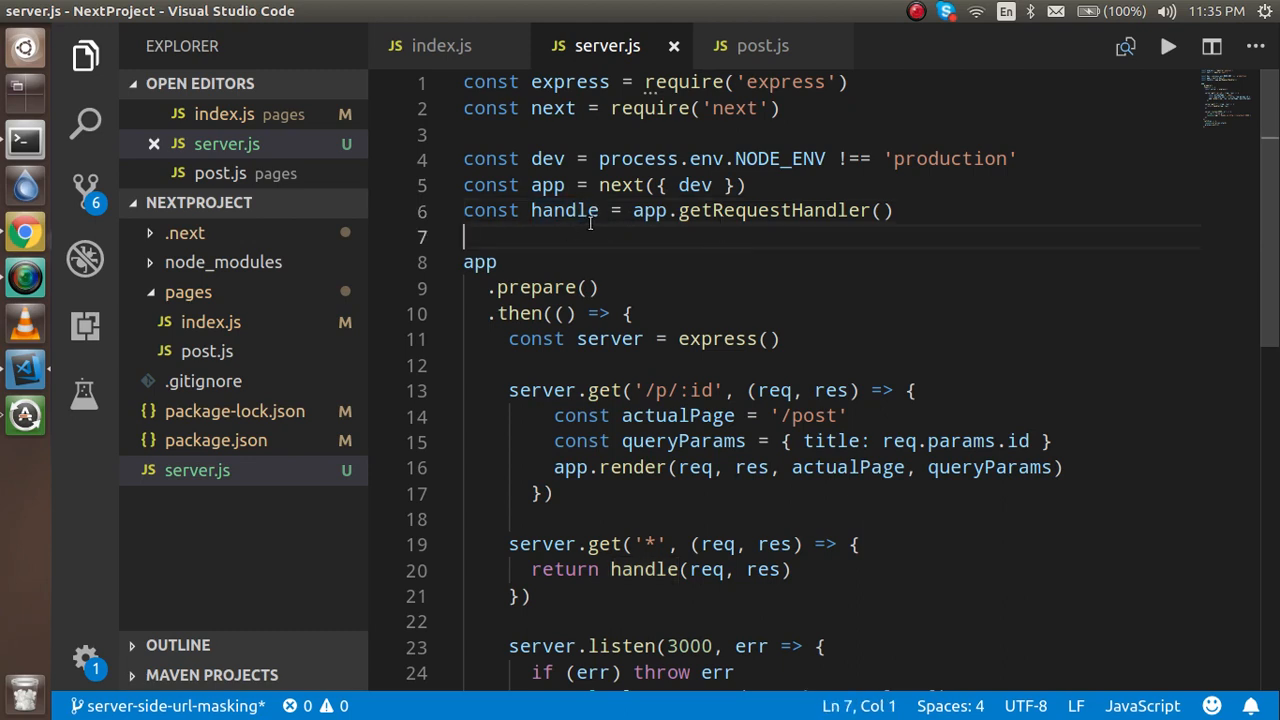
pyautogui.moveTo(770, 248)
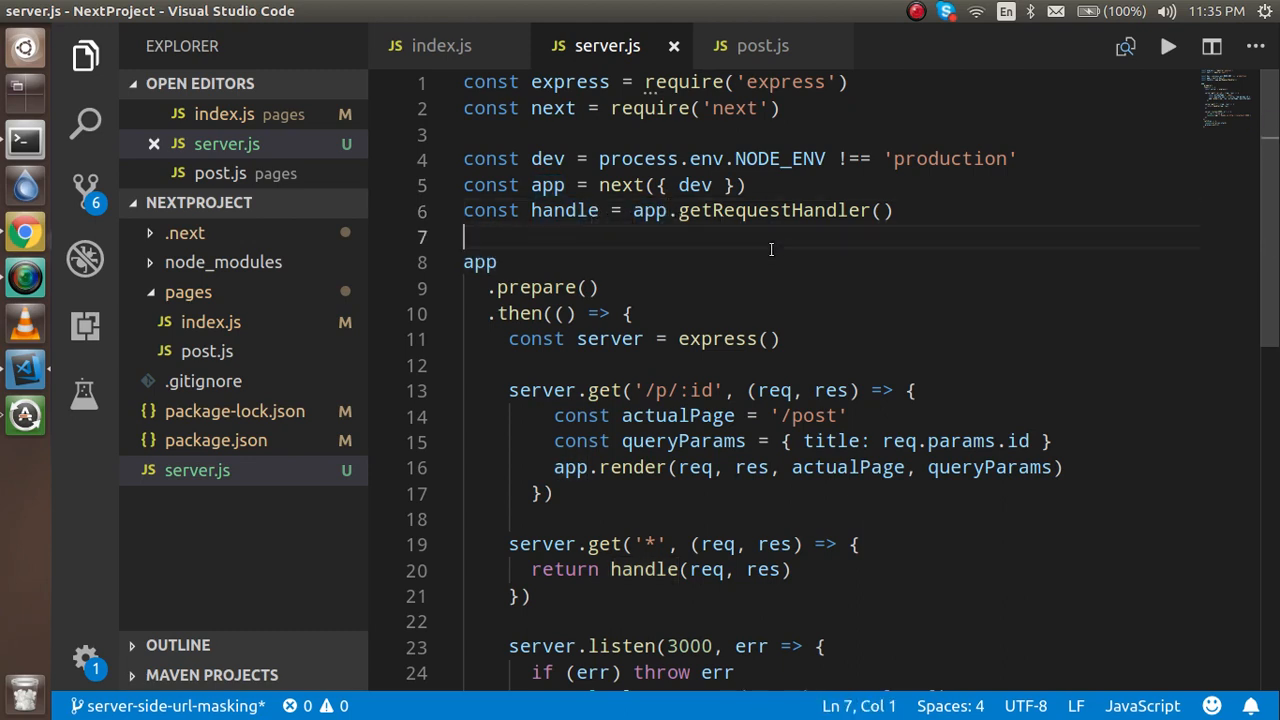
pyautogui.doubleClick(772, 210)
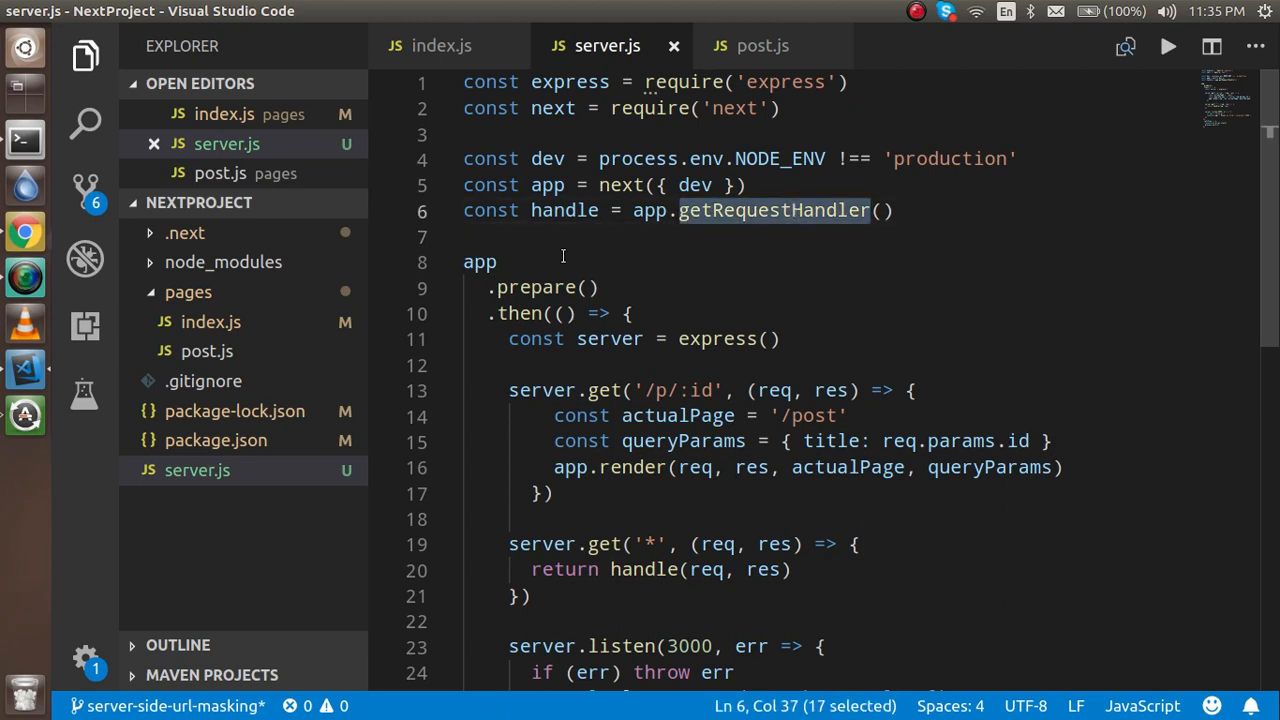
pyautogui.scroll(-3)
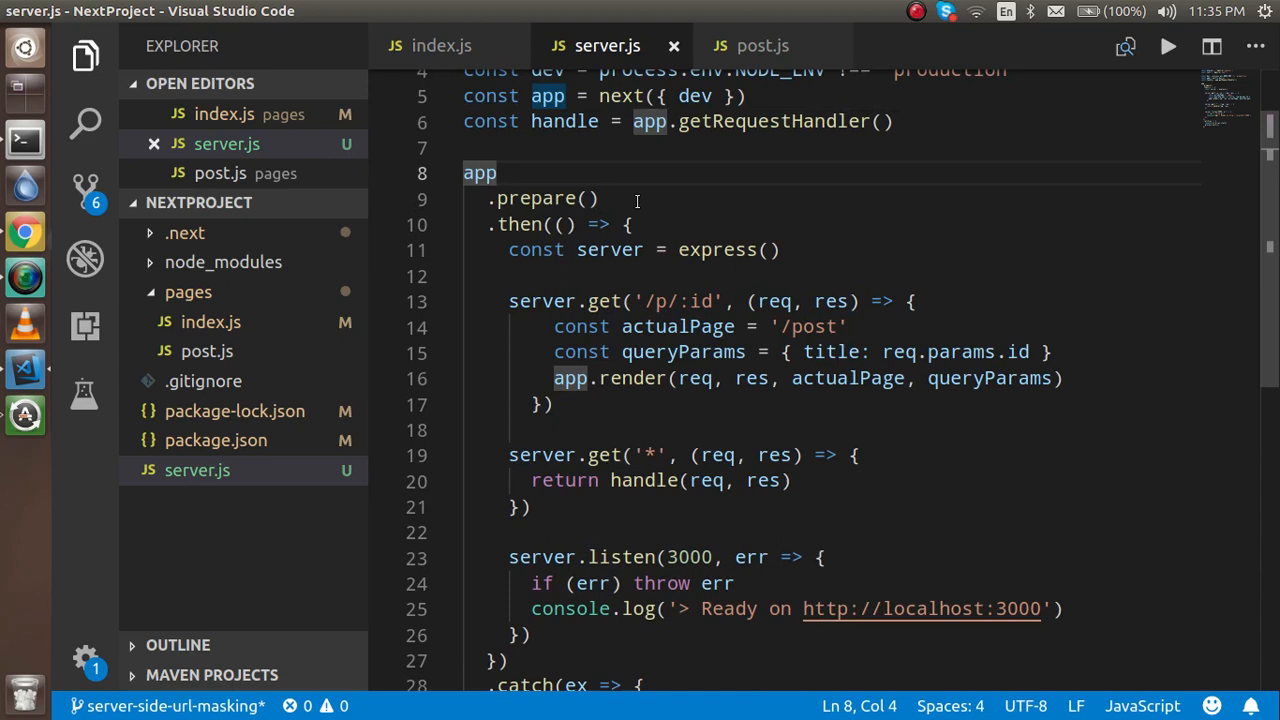
pyautogui.click(498, 198)
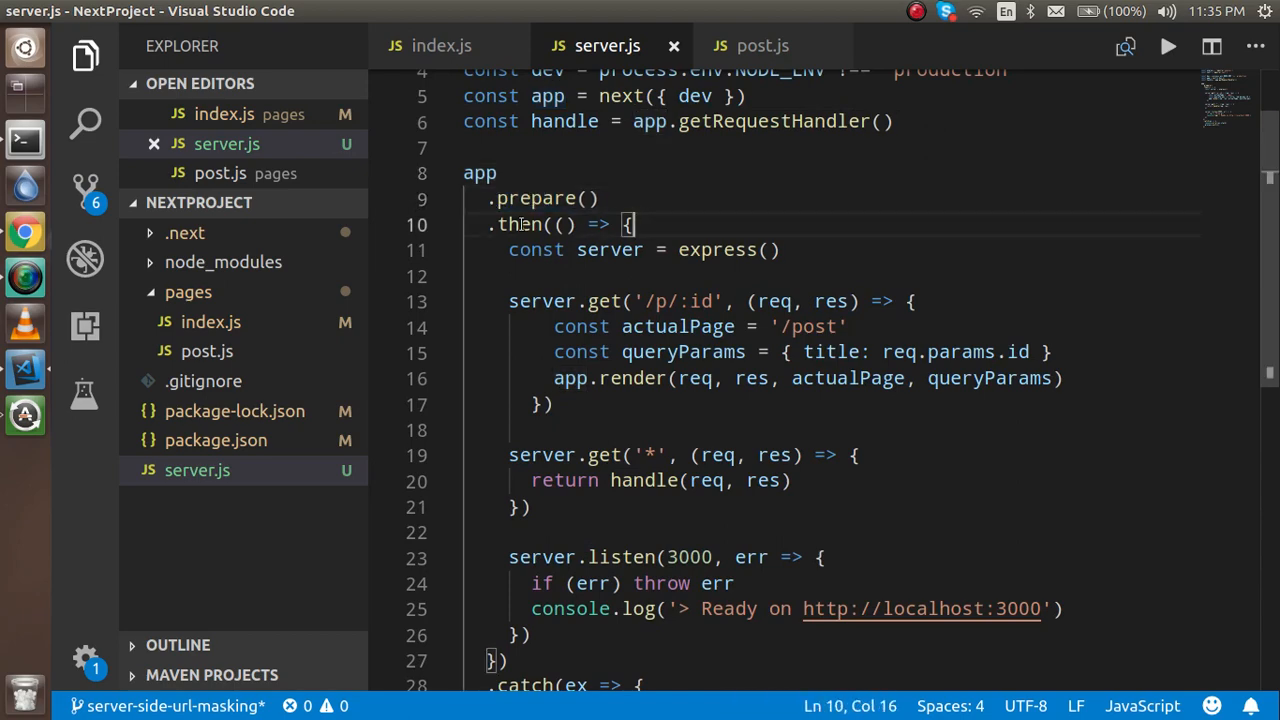
pyautogui.moveTo(510, 224)
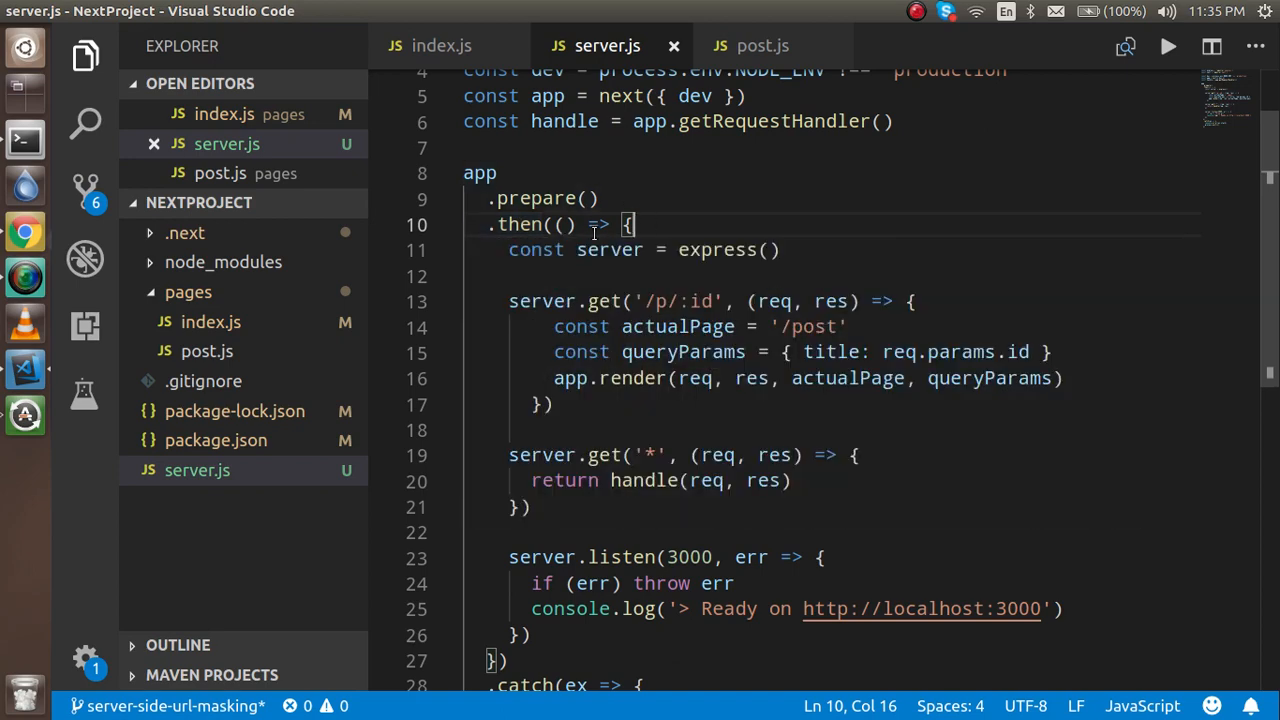
pyautogui.moveTo(790, 224)
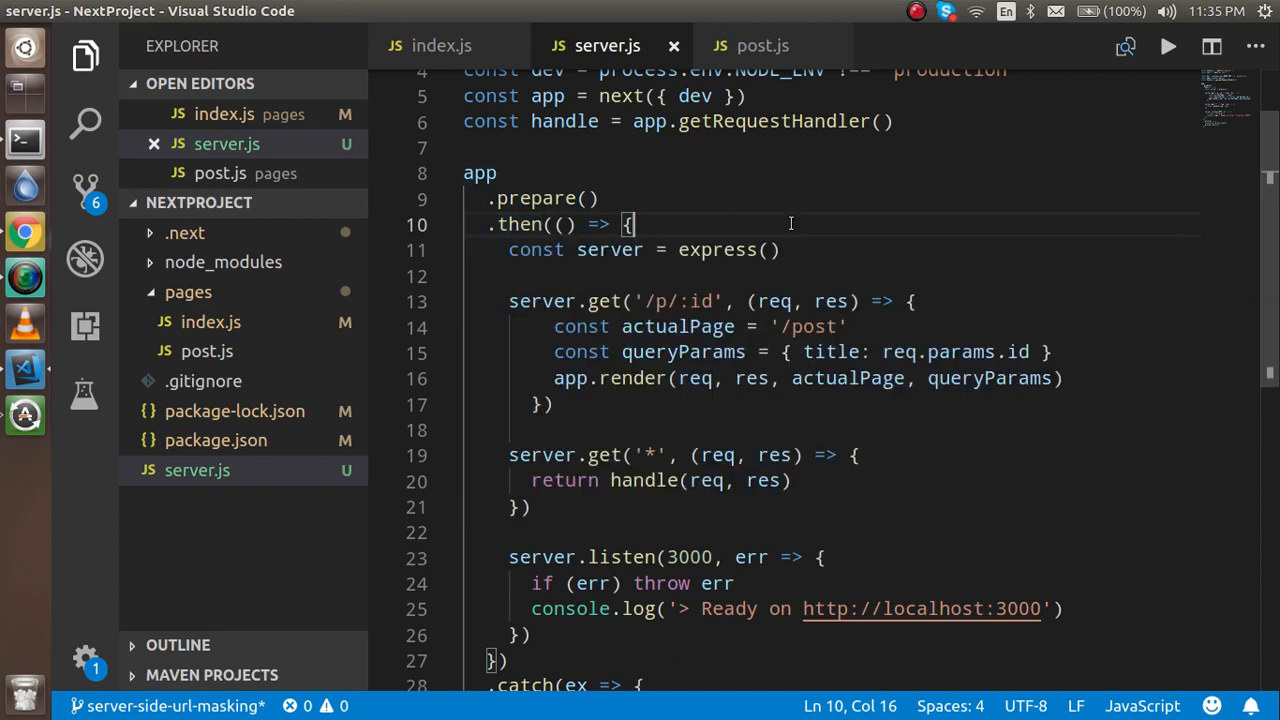
pyautogui.doubleClick(712, 250)
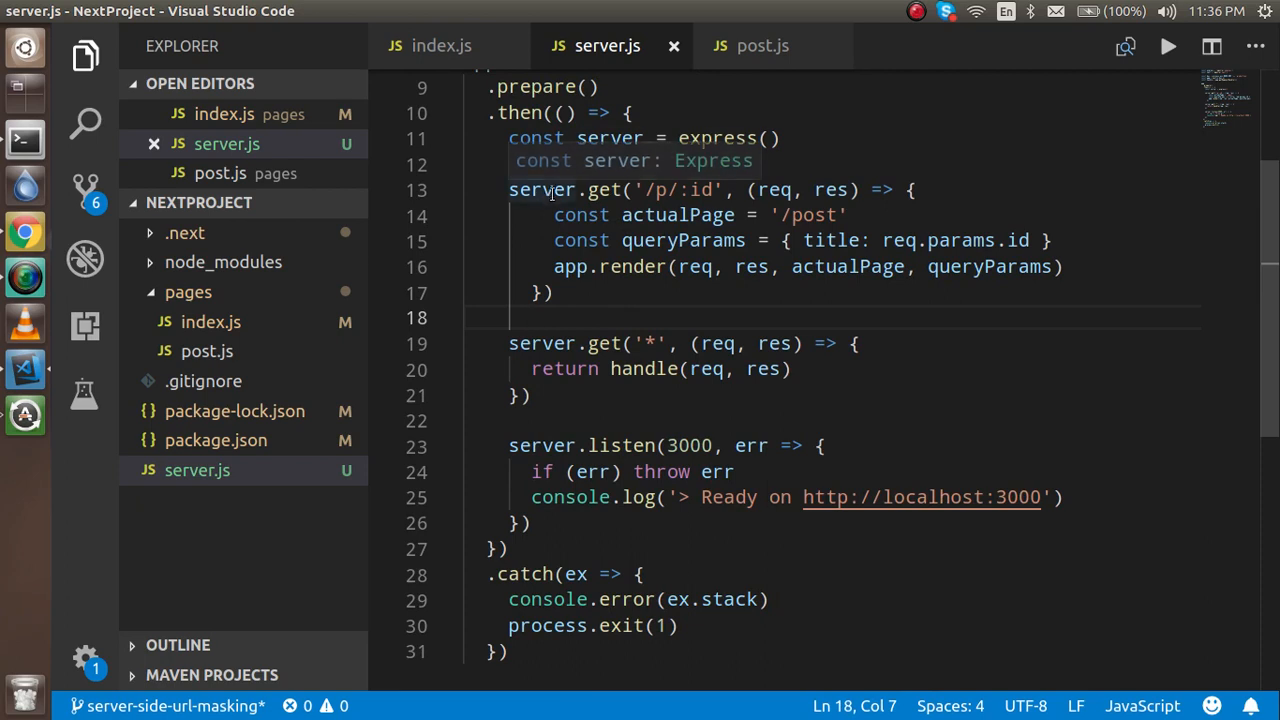
pyautogui.click(608, 190)
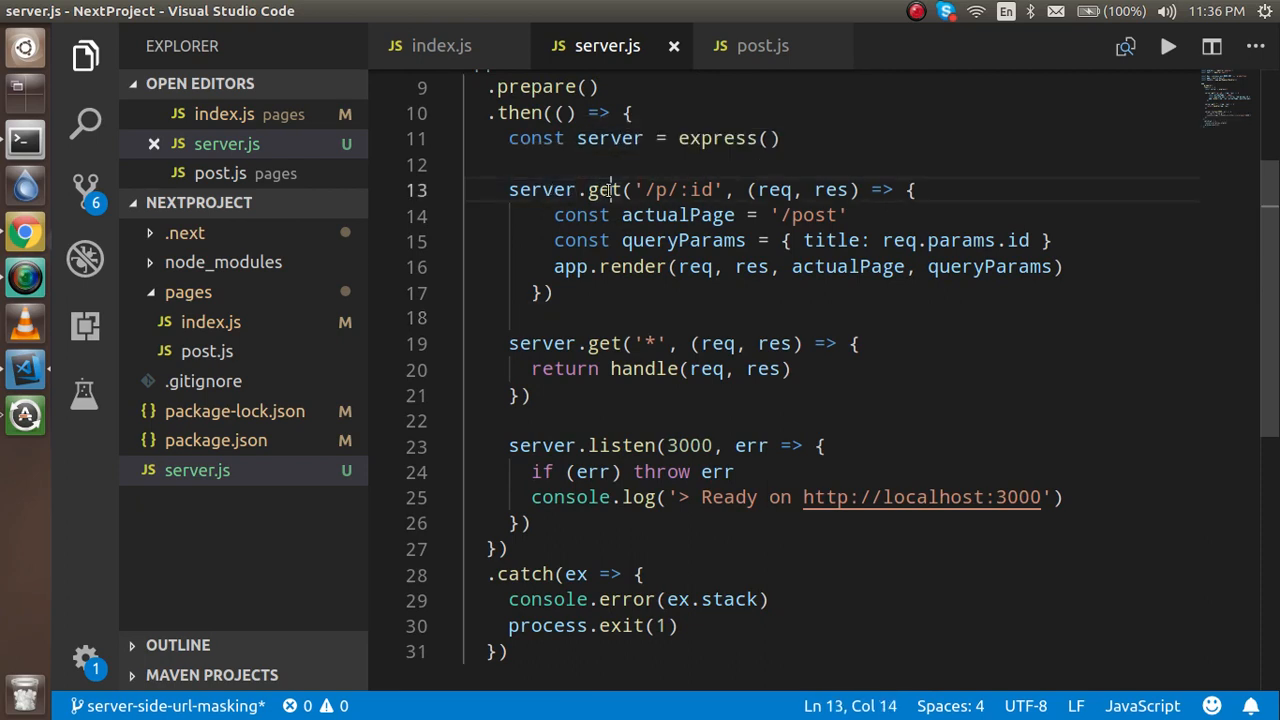
pyautogui.doubleClick(542, 188)
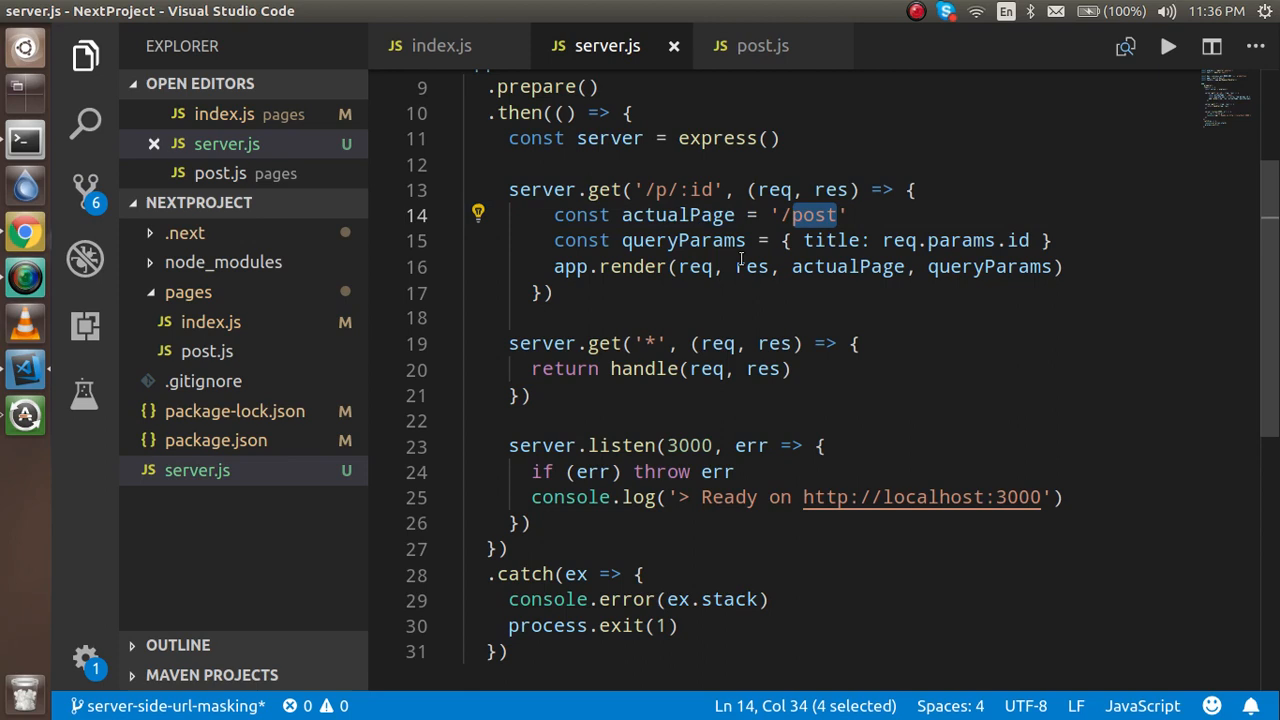
pyautogui.click(712, 240)
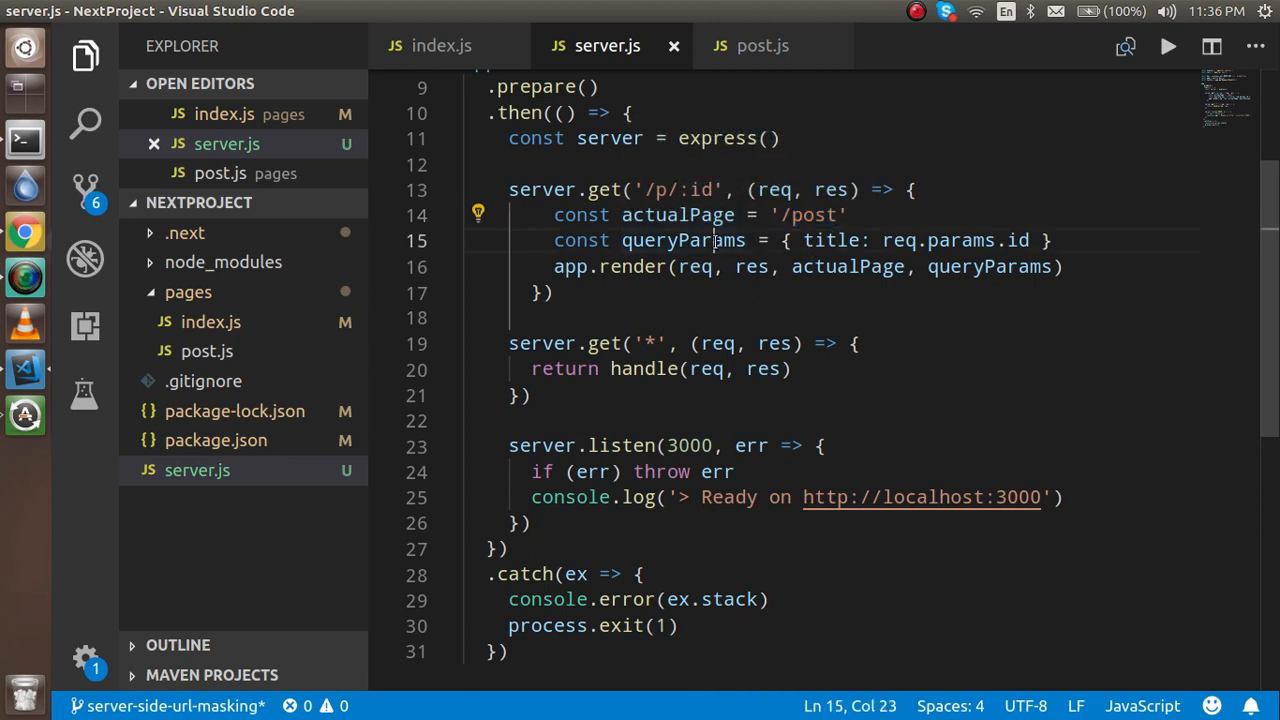
pyautogui.doubleClick(832, 240)
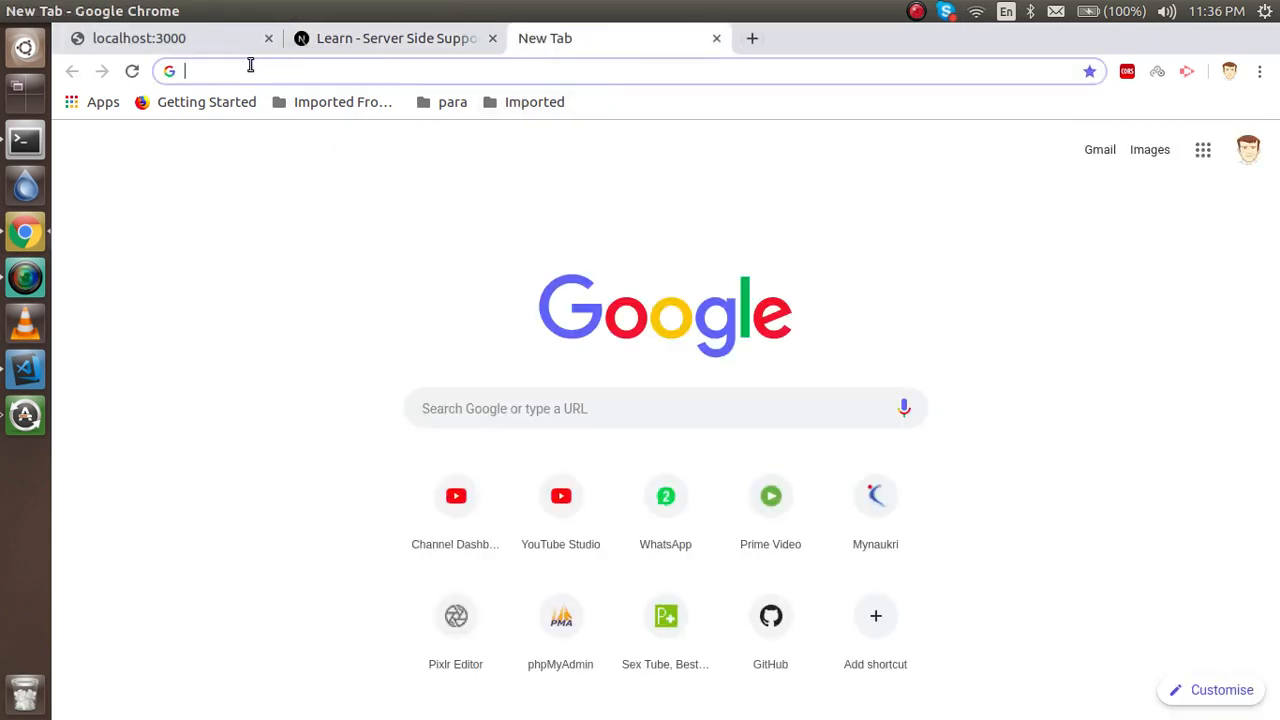
# Step: Enter localhost:3000/post?title=Hellow Next js in the new tab's address bar
pyautogui.write('3000?')
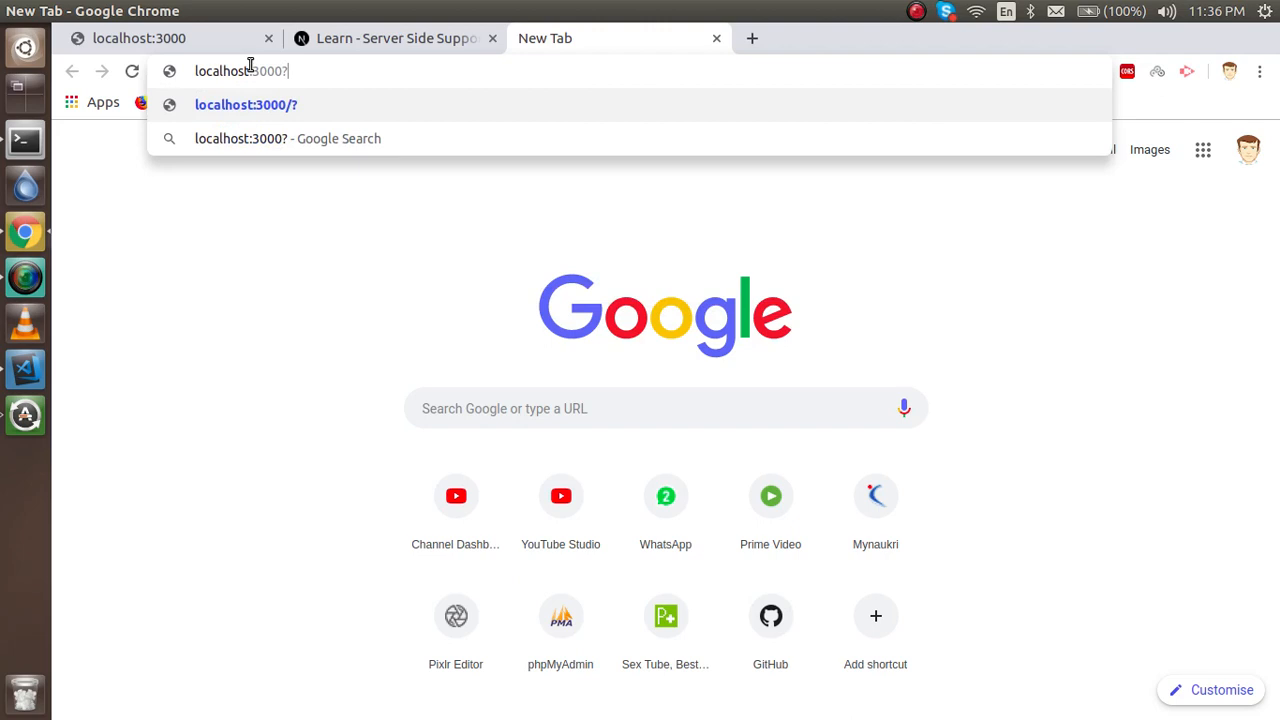
pyautogui.press('BackSpace')
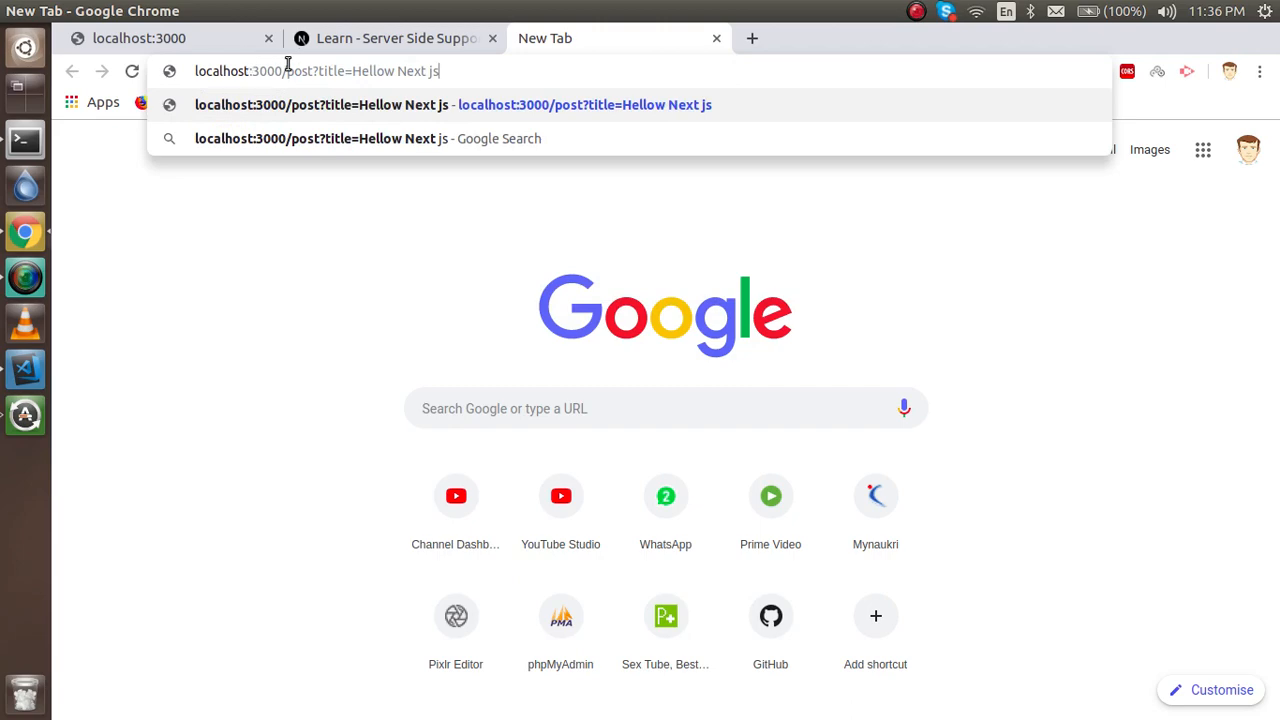
pyautogui.doubleClick(298, 72)
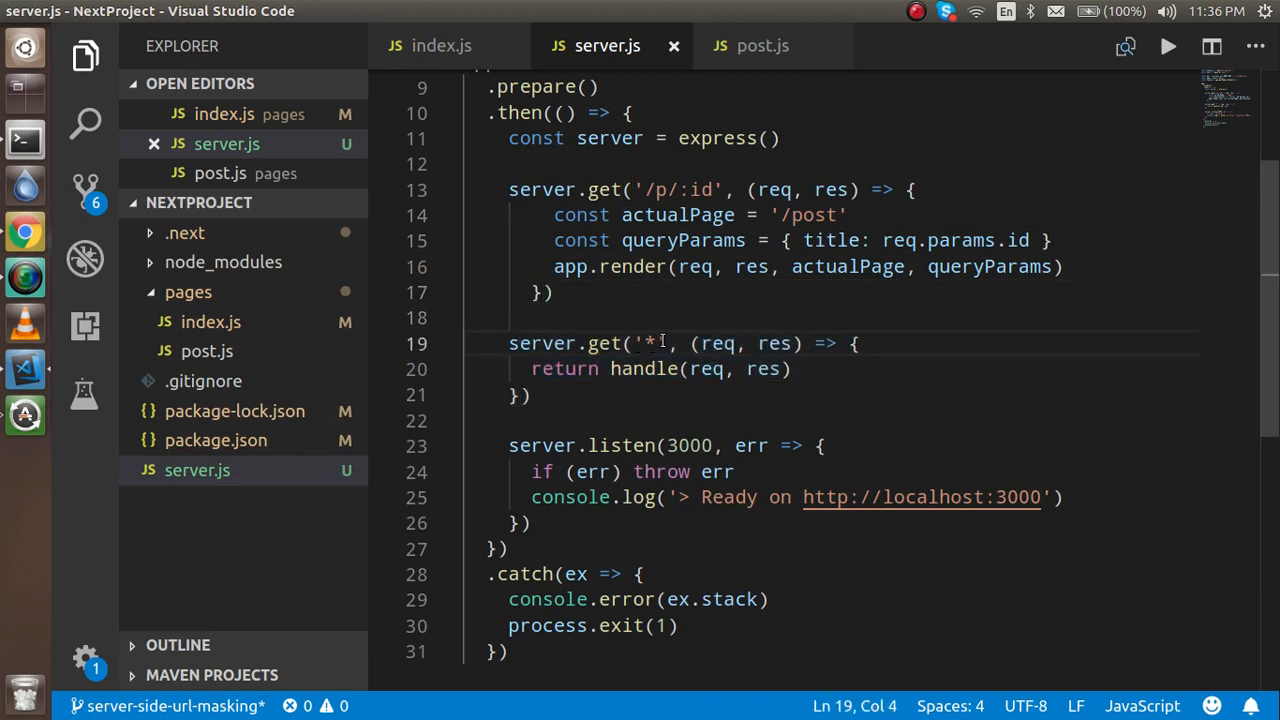
pyautogui.click(656, 344)
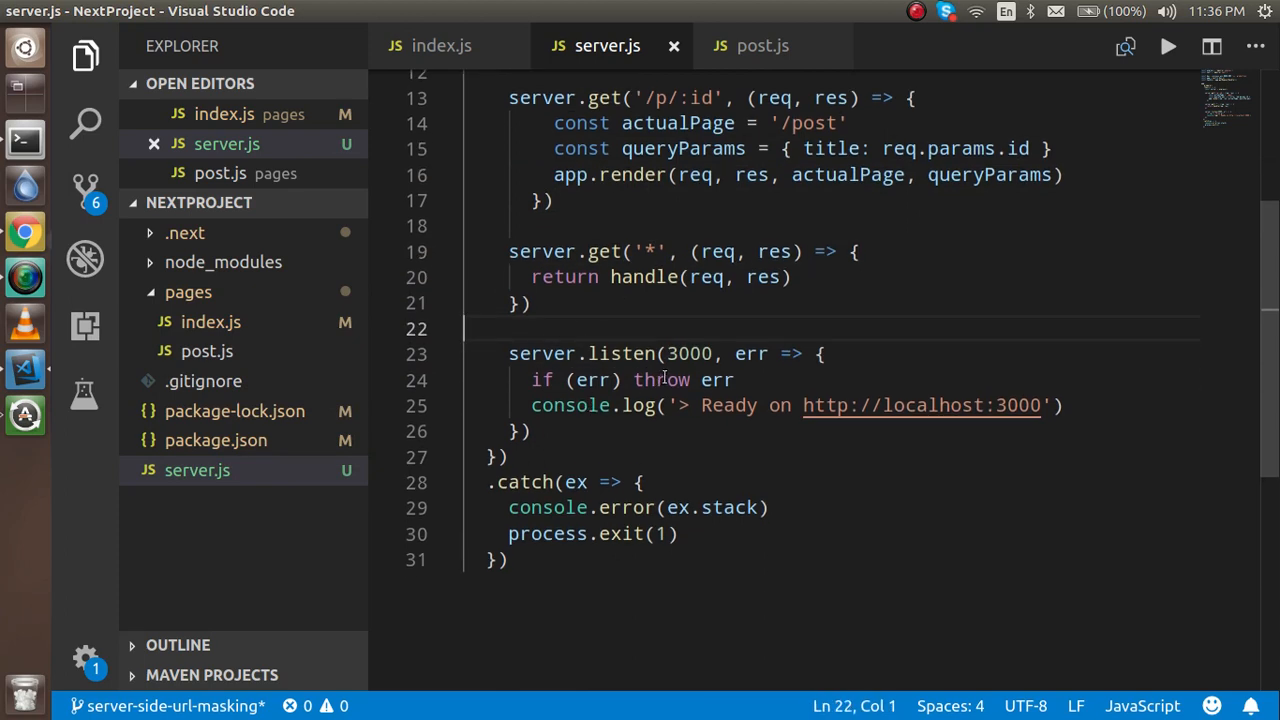
pyautogui.click(704, 352)
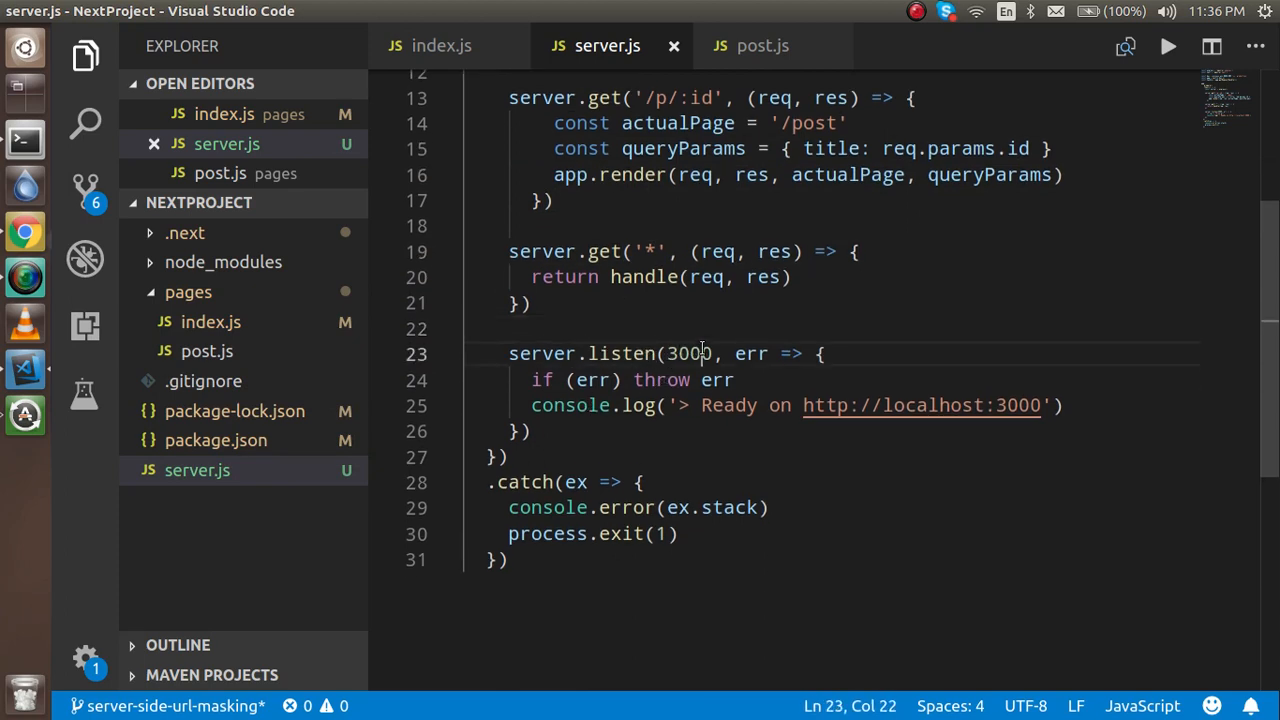
pyautogui.doubleClick(688, 352)
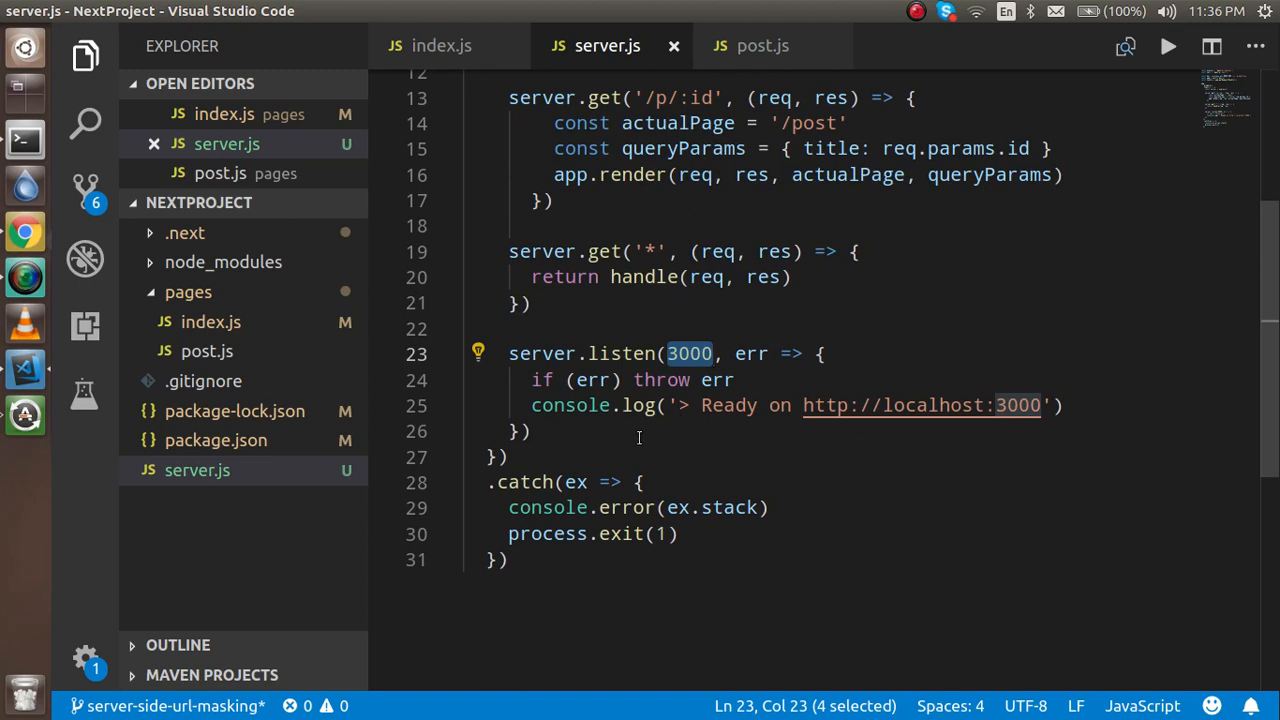
pyautogui.moveTo(604, 544)
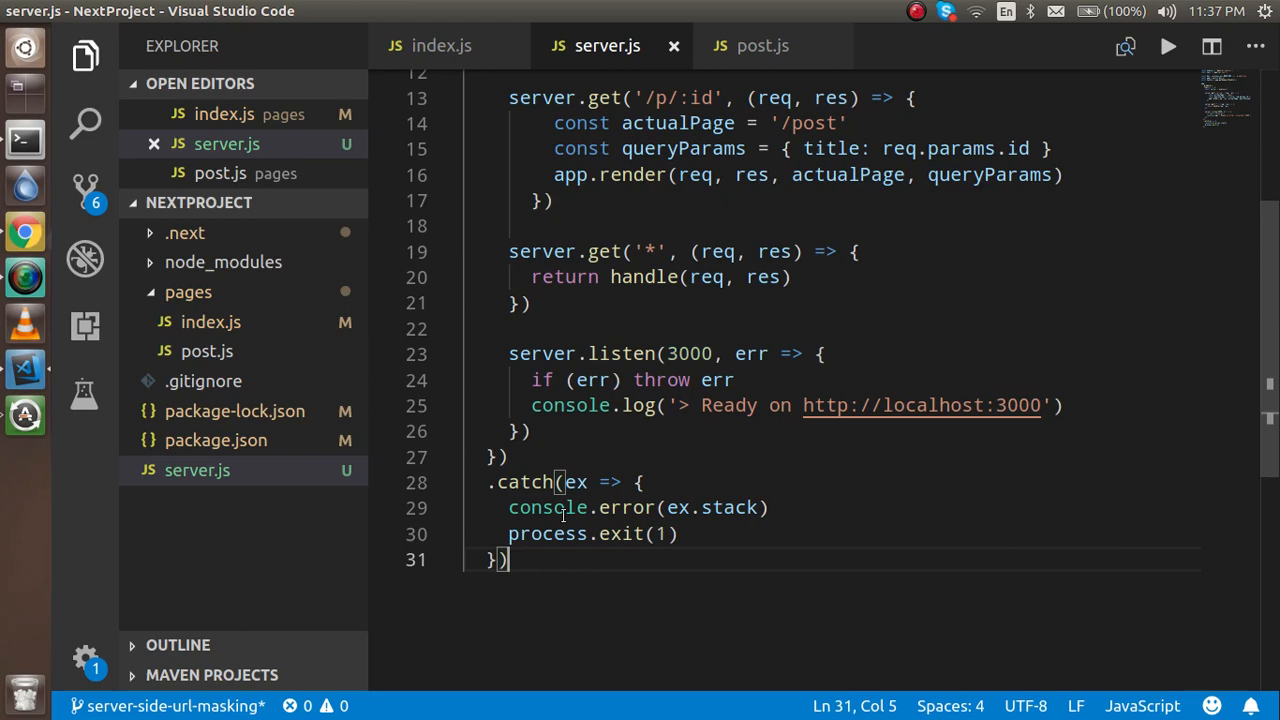
pyautogui.click(768, 508)
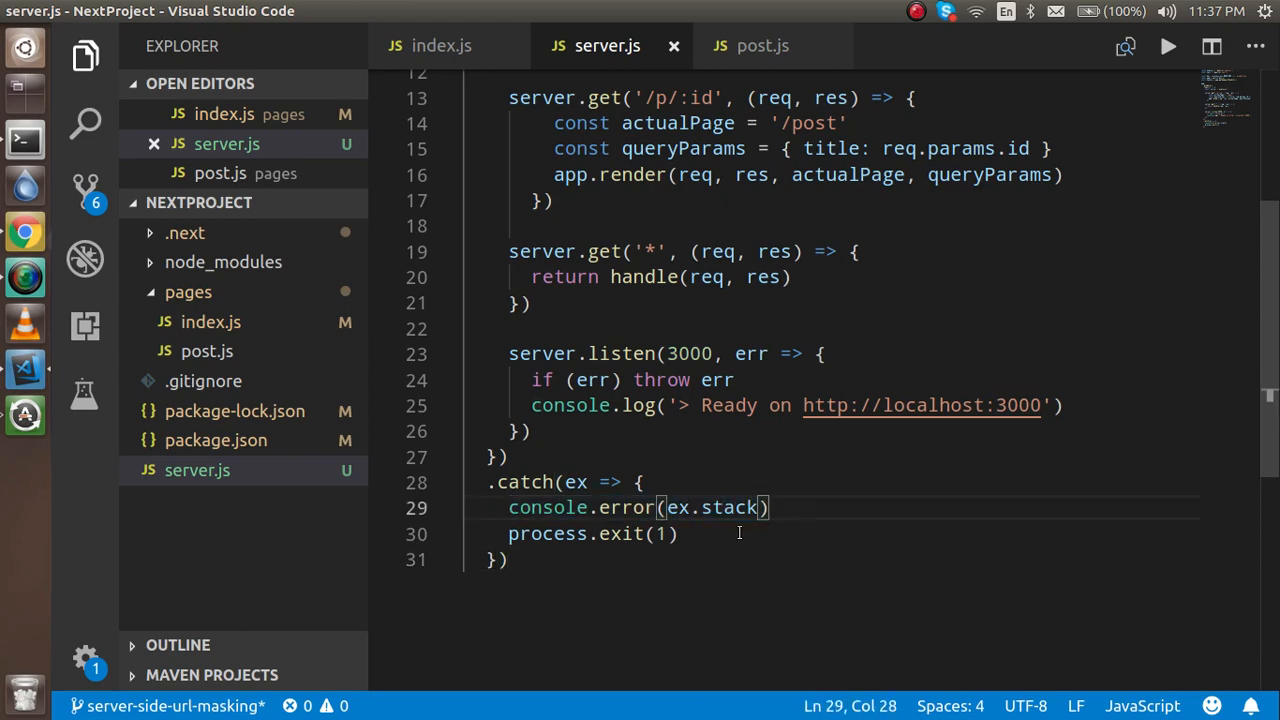
pyautogui.click(508, 560)
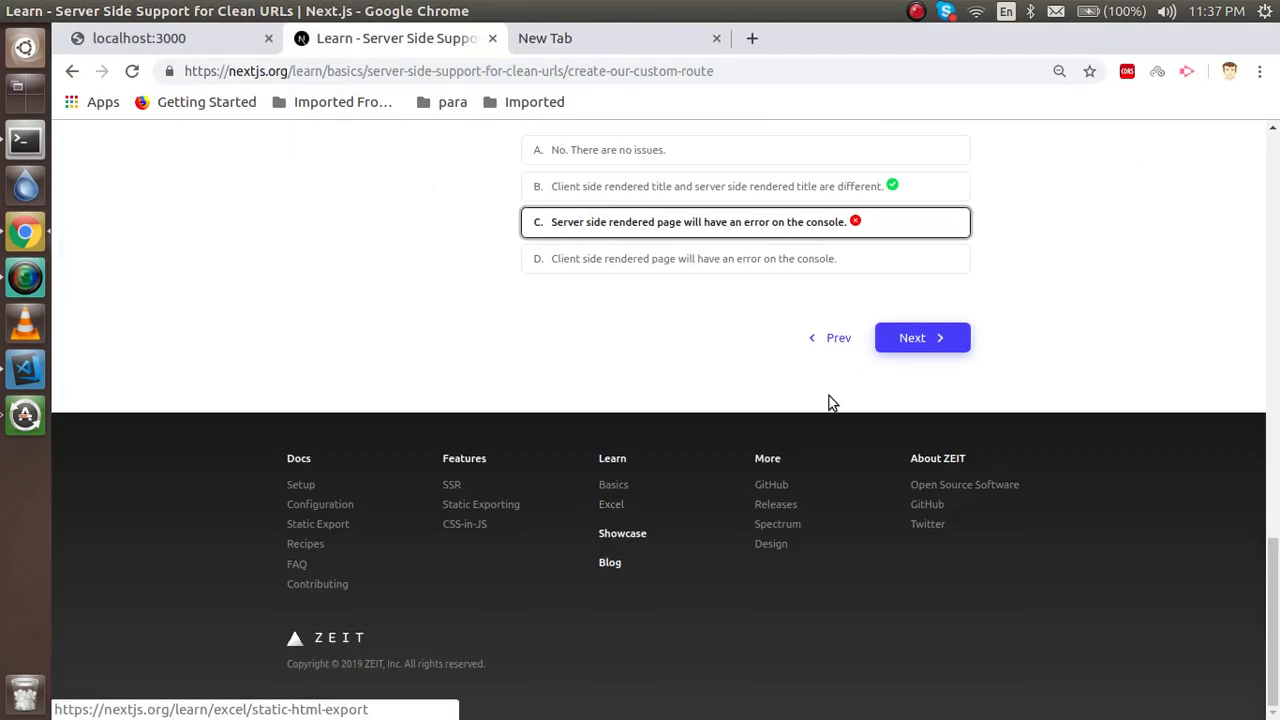
# Step: Go back to the Create a Custom Server lesson and its server.js code
pyautogui.click(912, 336)
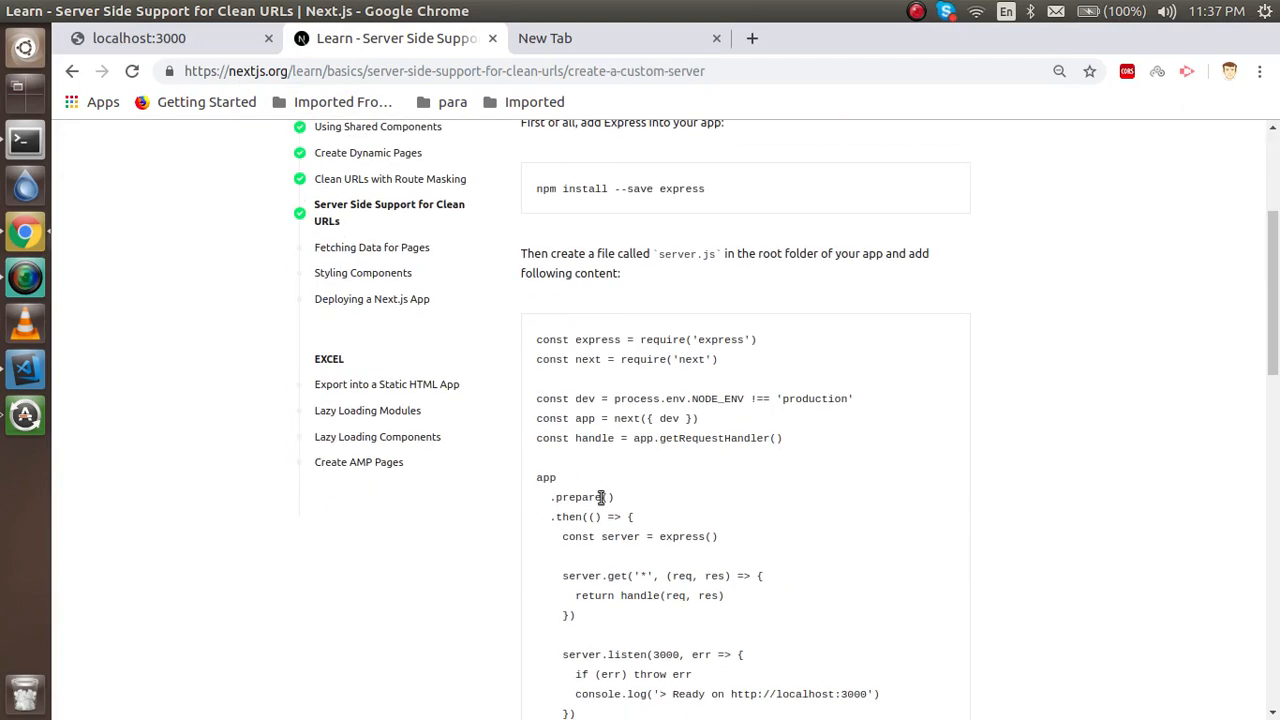
pyautogui.scroll(-3)
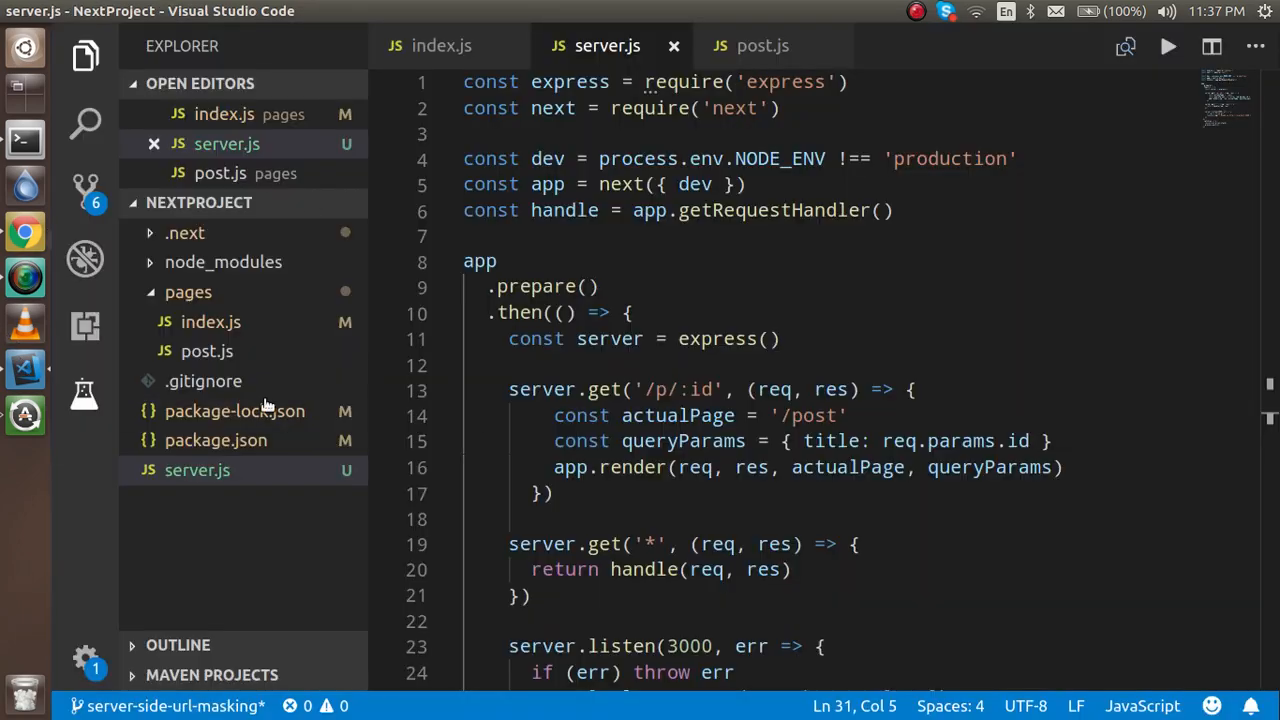
# Step: Set dev to "node server.js" and start to "NODE_ENV=production node server.js"
pyautogui.click(216, 440)
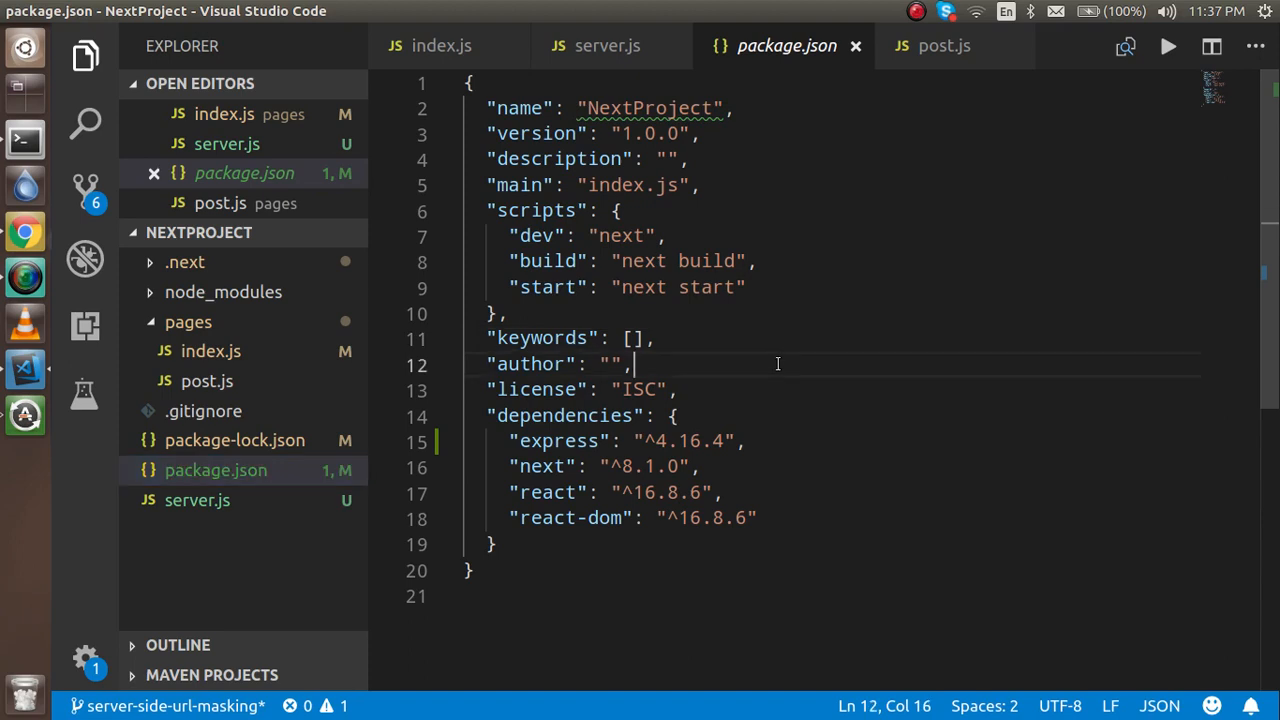
pyautogui.moveTo(540, 310)
pyautogui.write('ode server.js')
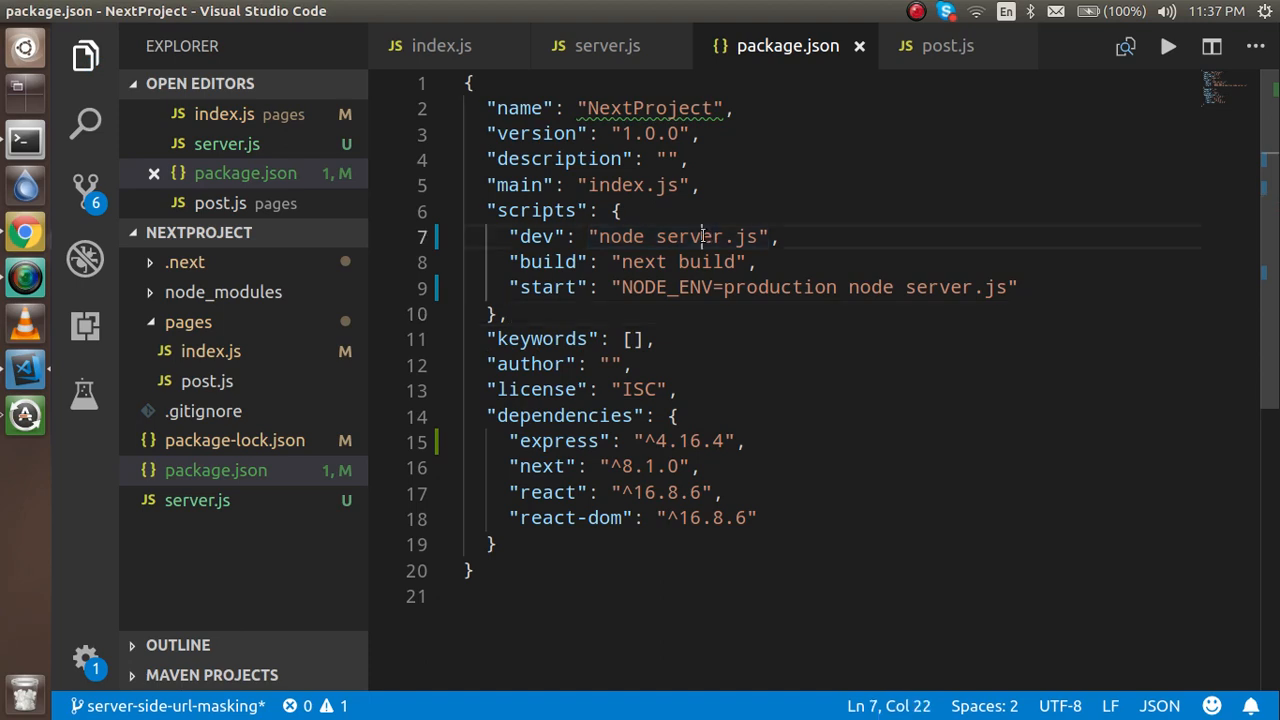
pyautogui.doubleClick(684, 236)
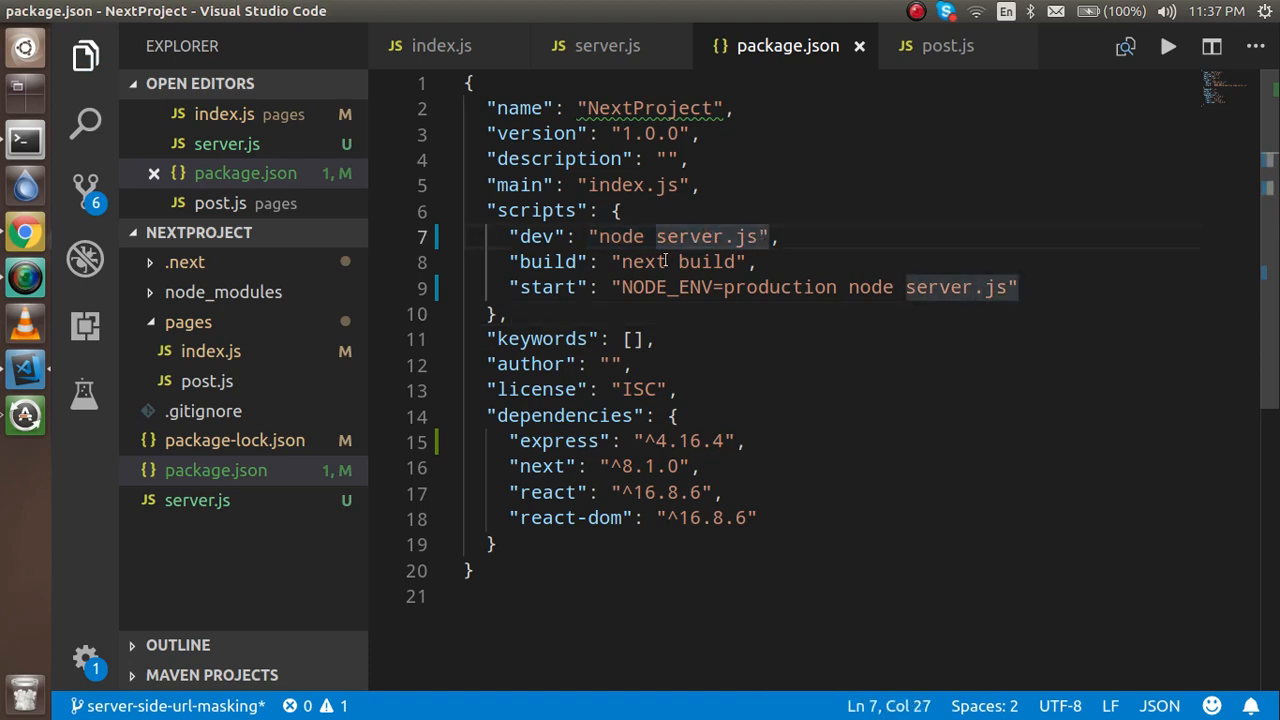
pyautogui.moveTo(640, 288)
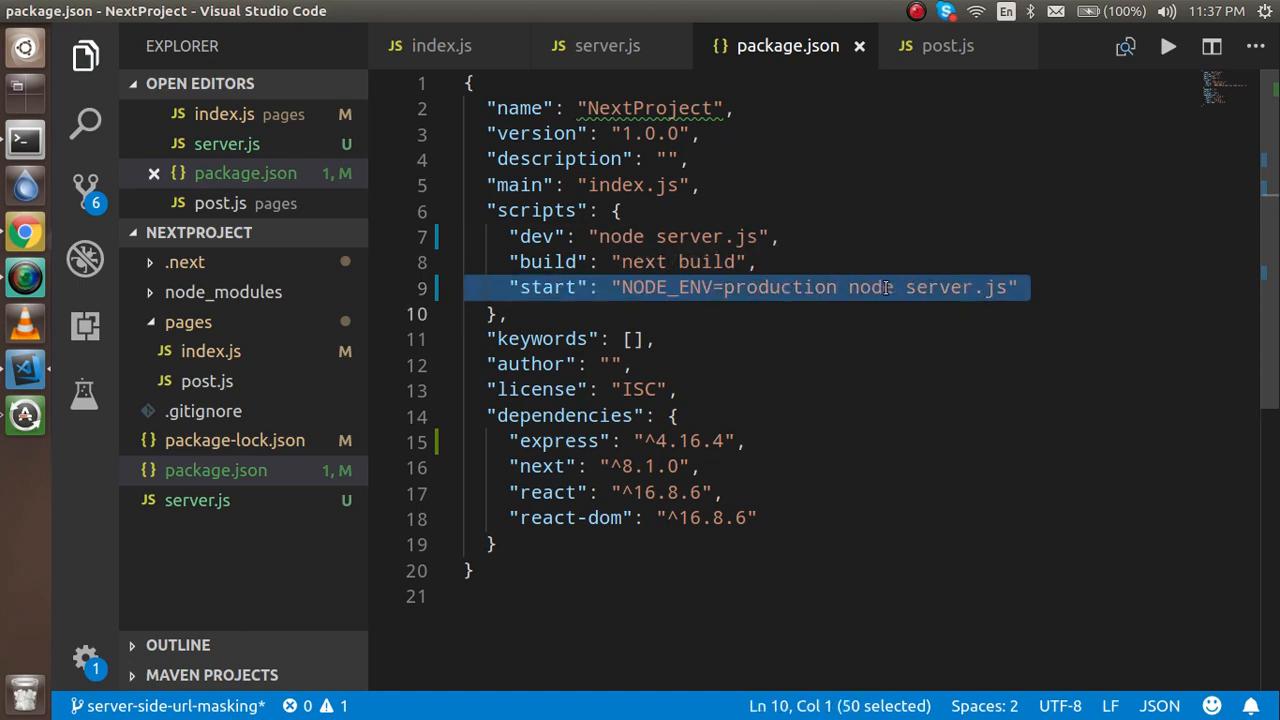
pyautogui.click(884, 288)
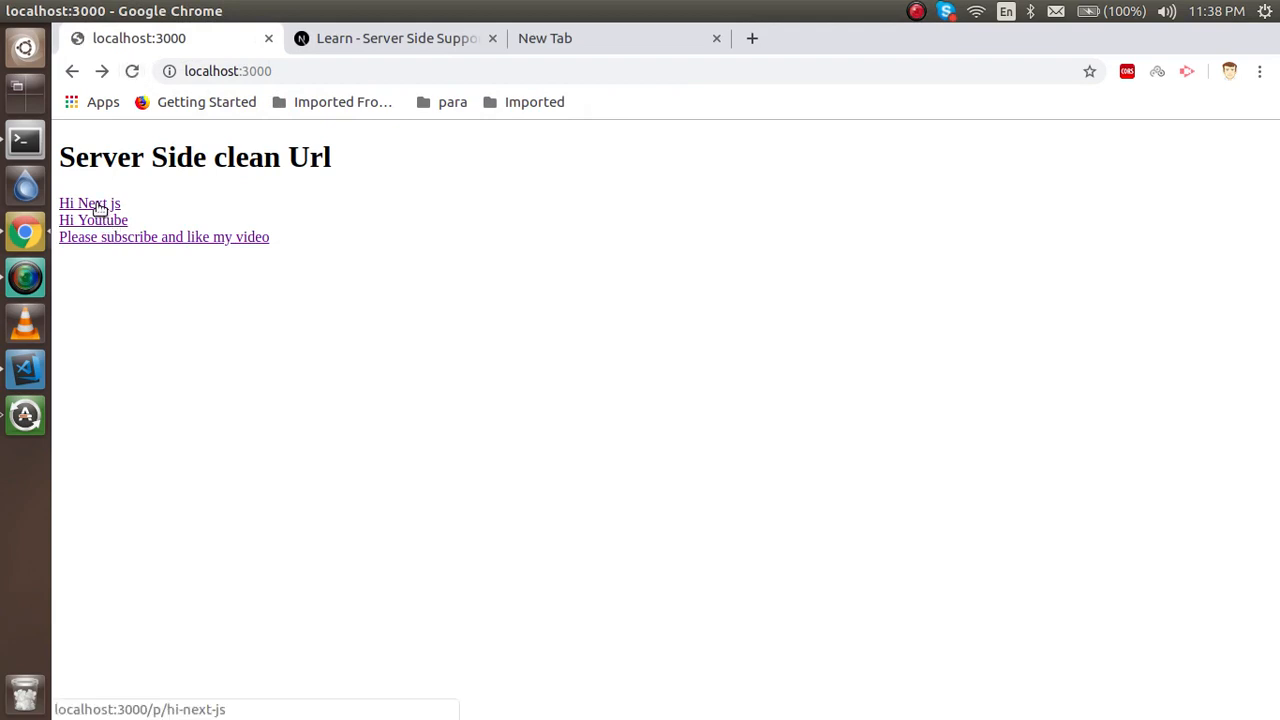
# Step: Reload /p/hi-next-js to see the hi-next-js heading render, then return to the editor
pyautogui.click(90, 204)
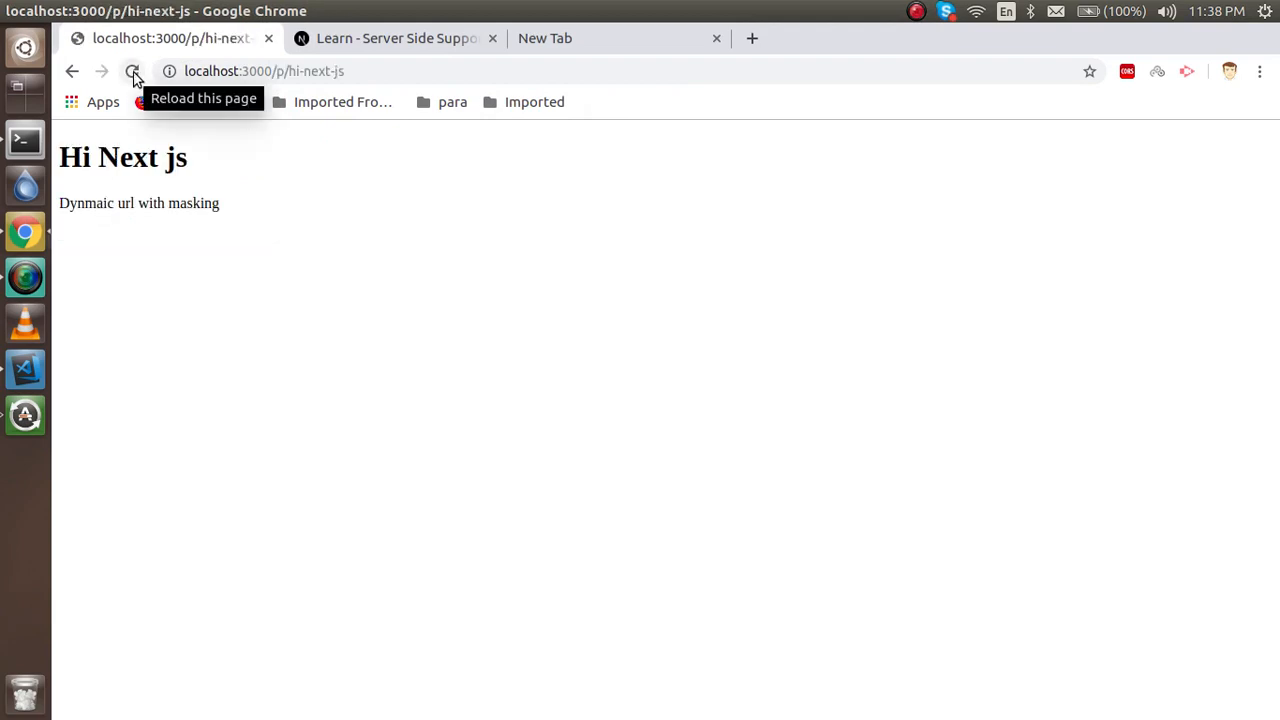
pyautogui.click(132, 72)
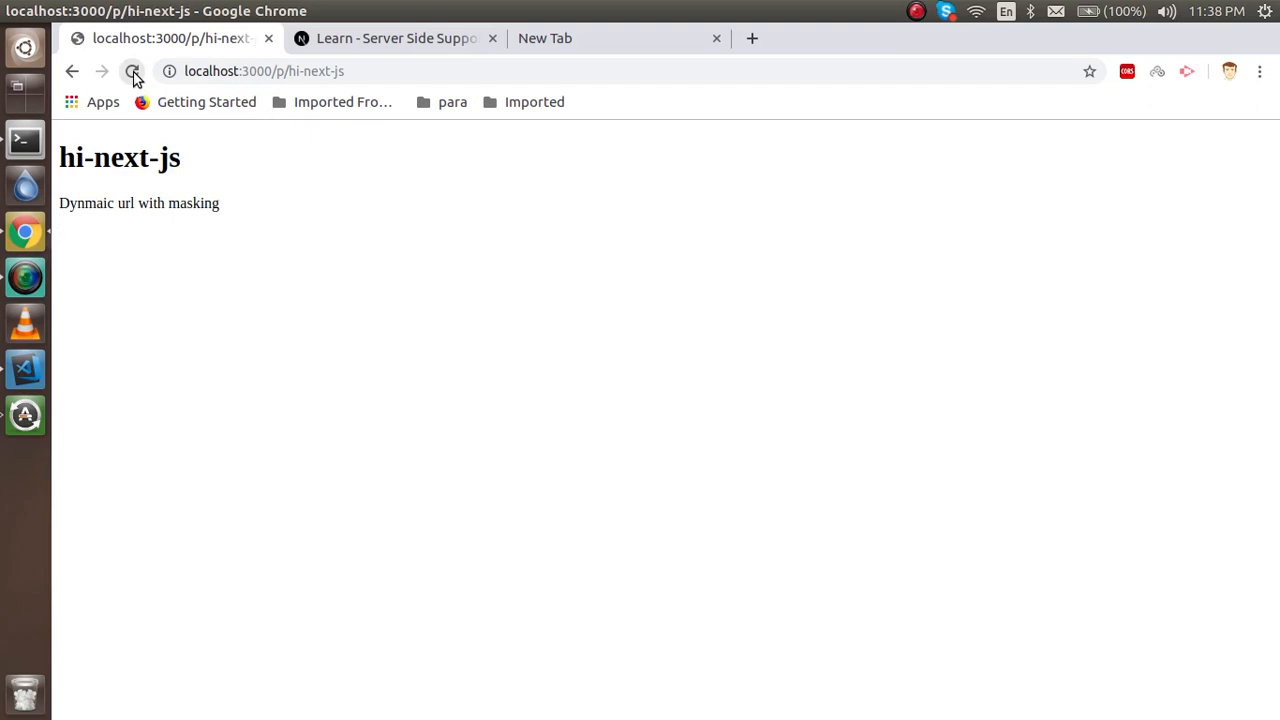
pyautogui.click(24, 368)
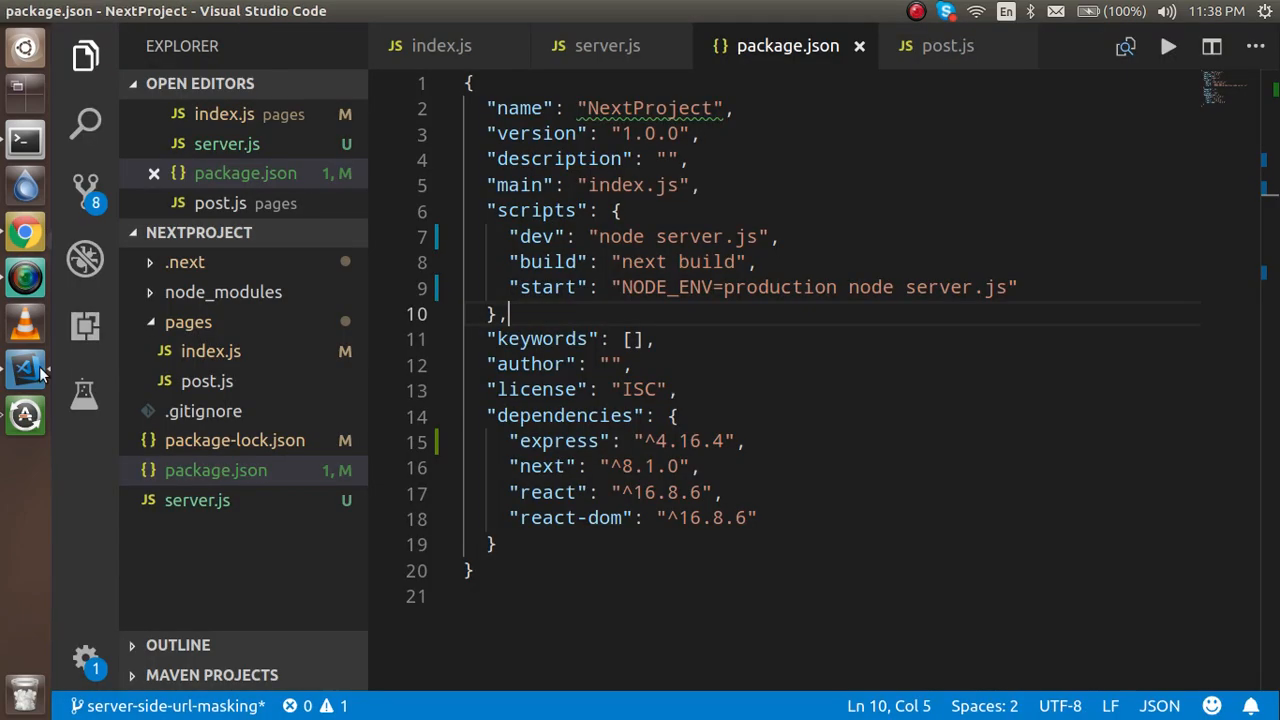
# Step: Review server.js: the express require on line 1 and the server creation line
pyautogui.click(608, 44)
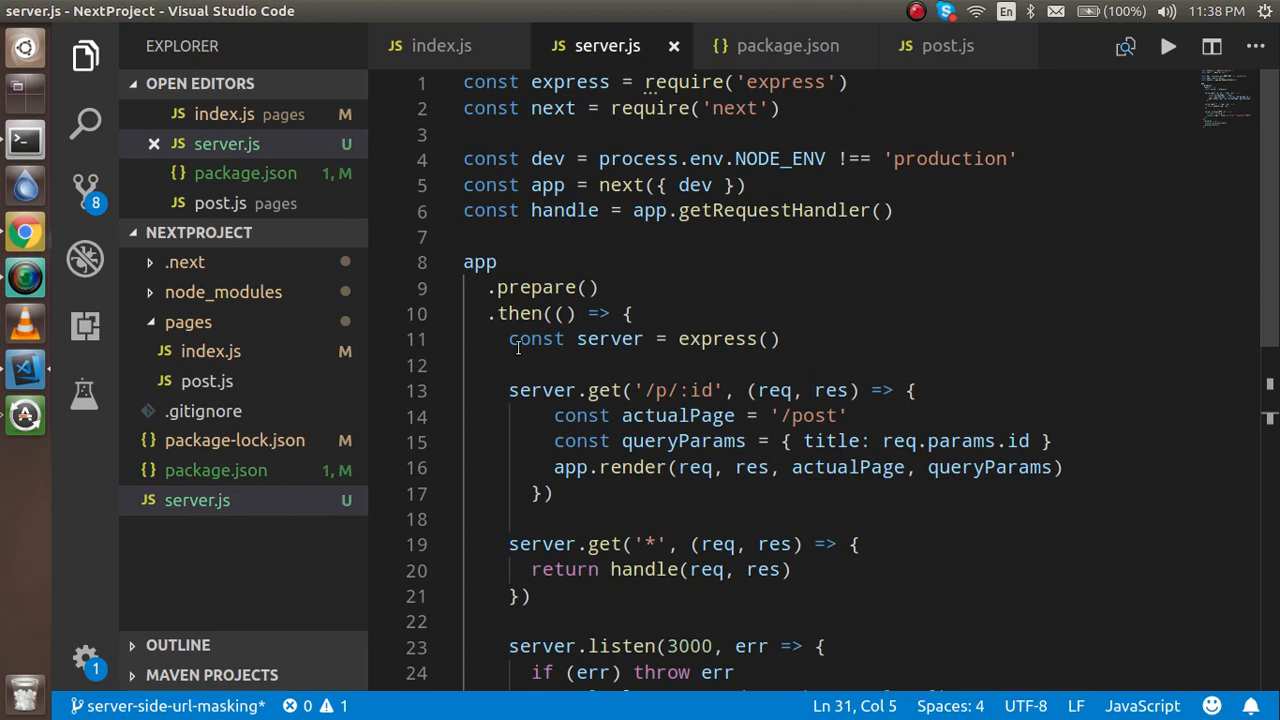
pyautogui.doubleClick(568, 82)
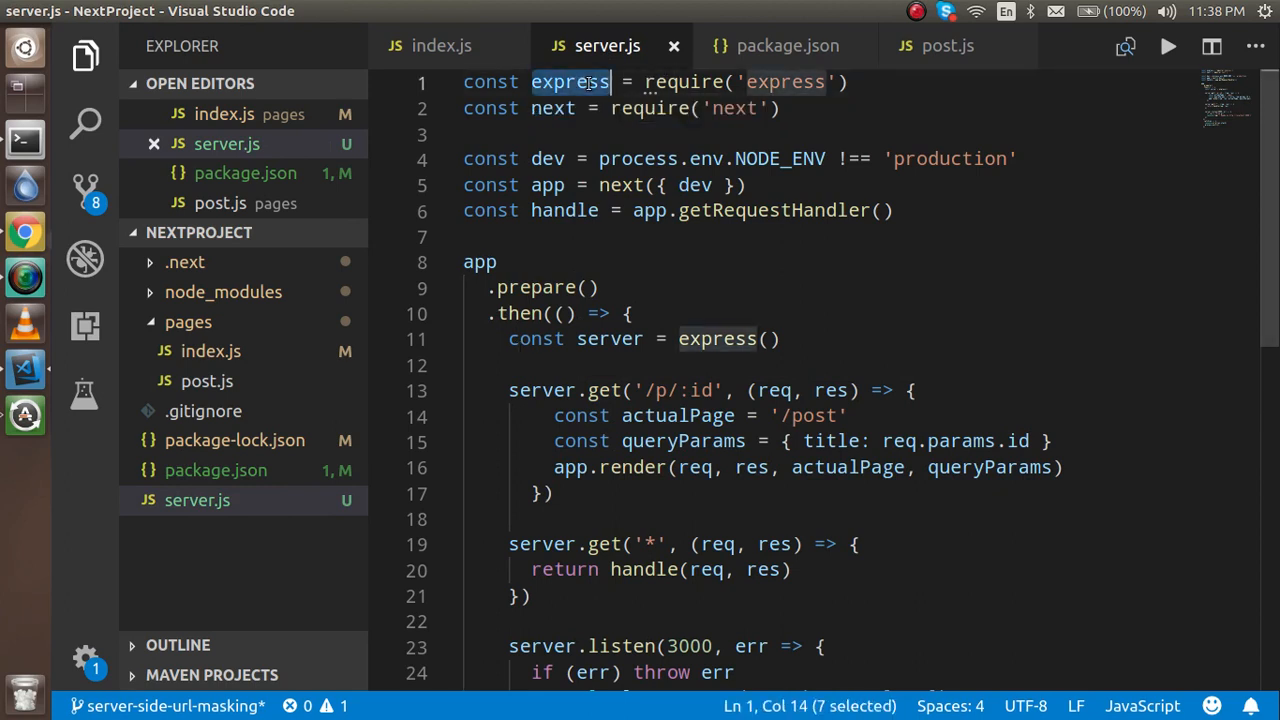
pyautogui.click(568, 364)
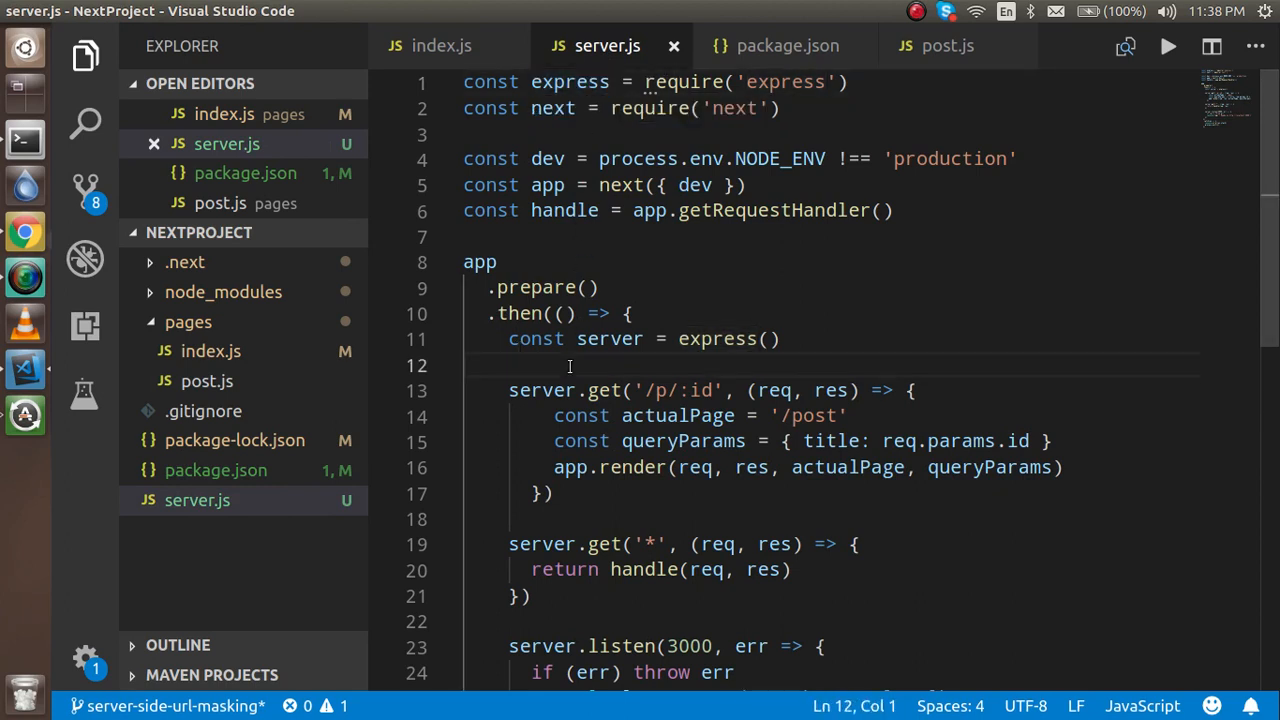